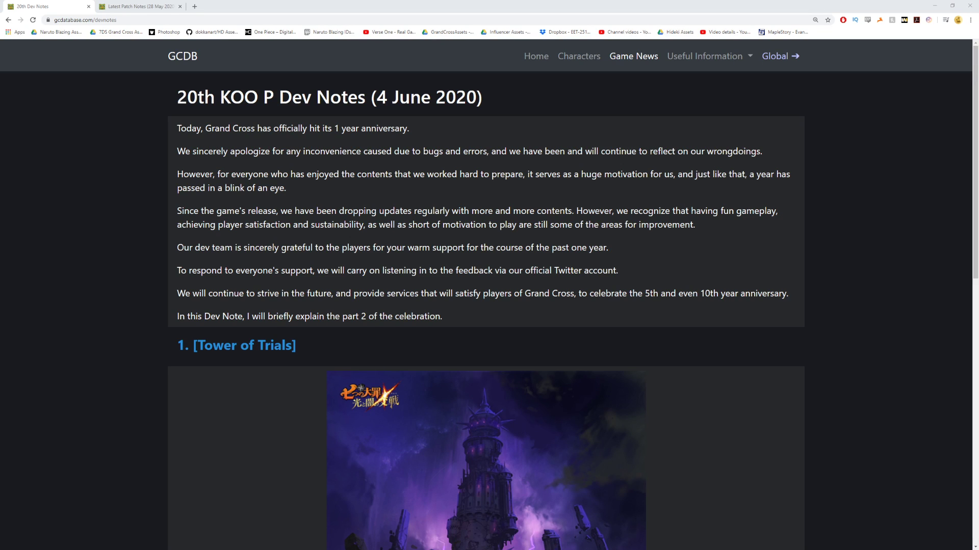
mouse_move(728, 352)
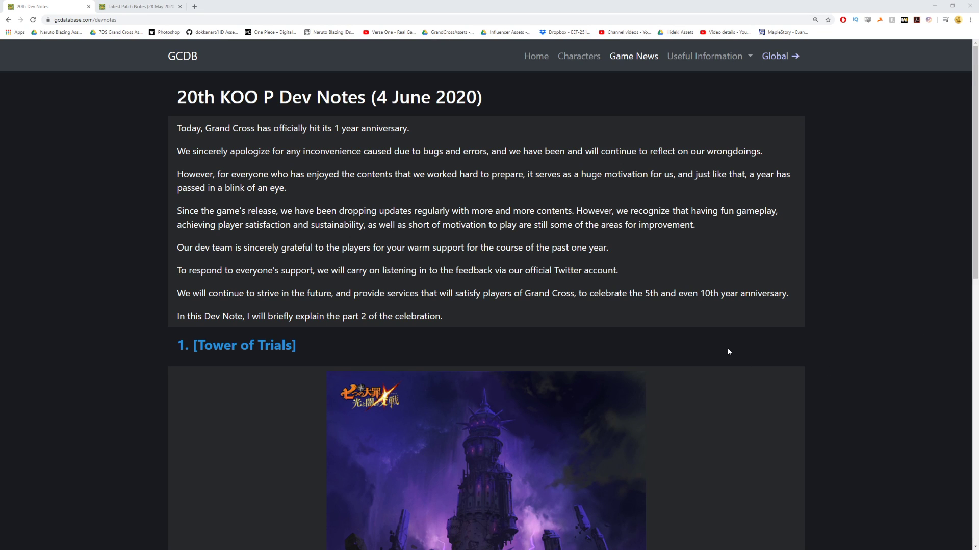
mouse_move(330, 143)
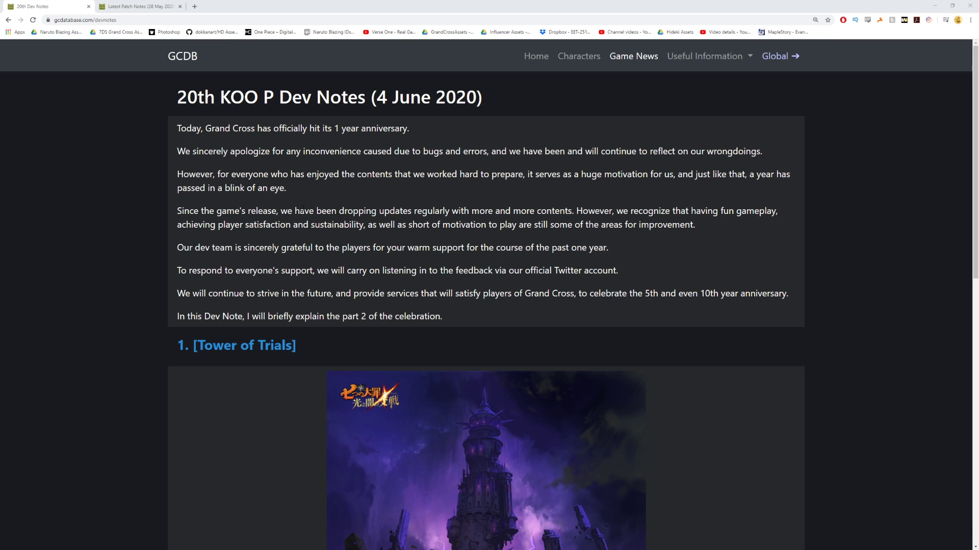
Switch to the 28 May 2020 patch notes tab and skim its opening sections
scroll(down, 3)
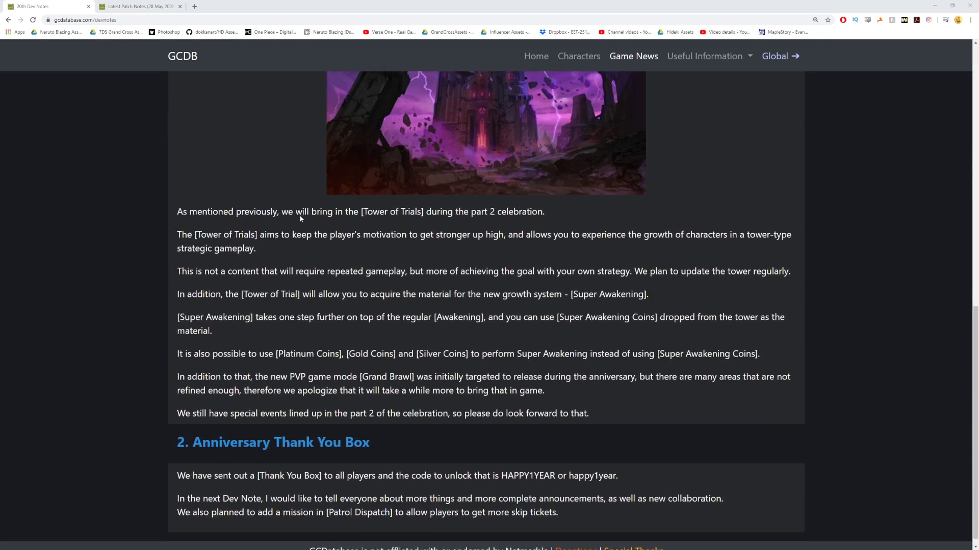
scroll(up, 3)
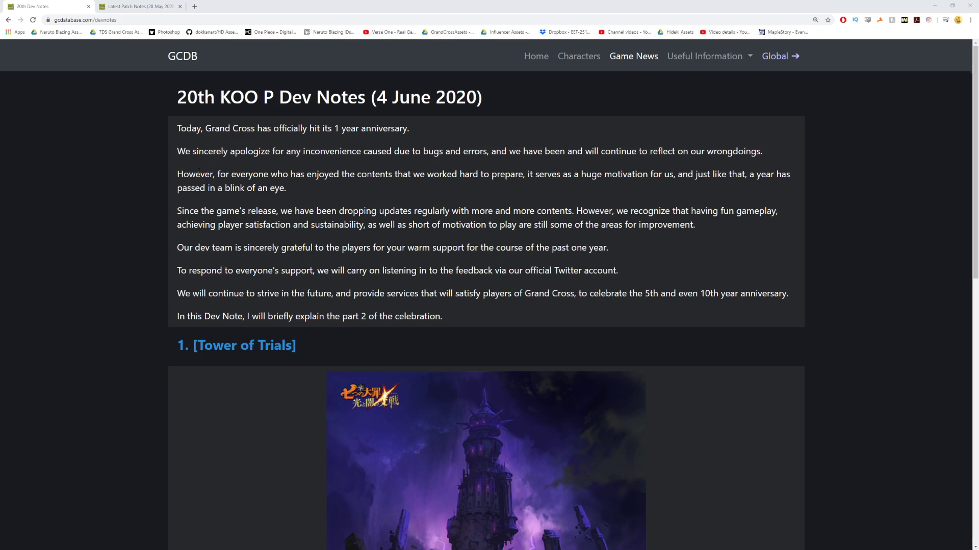
click(137, 6)
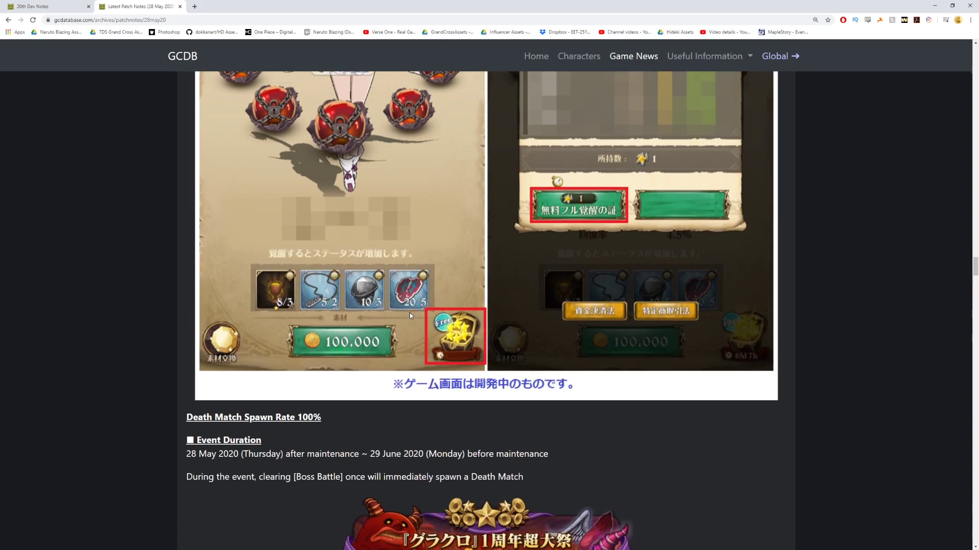
scroll(down, 3)
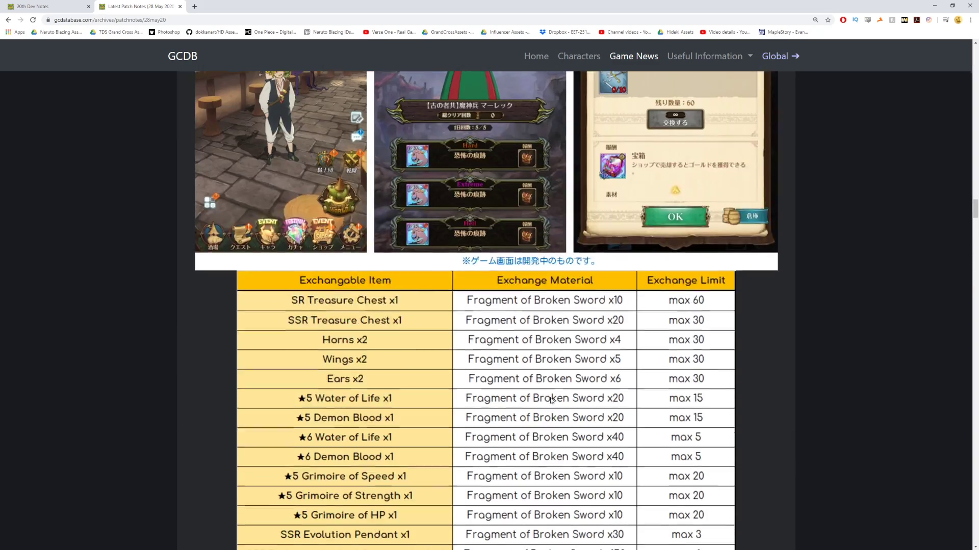
scroll(up, 3)
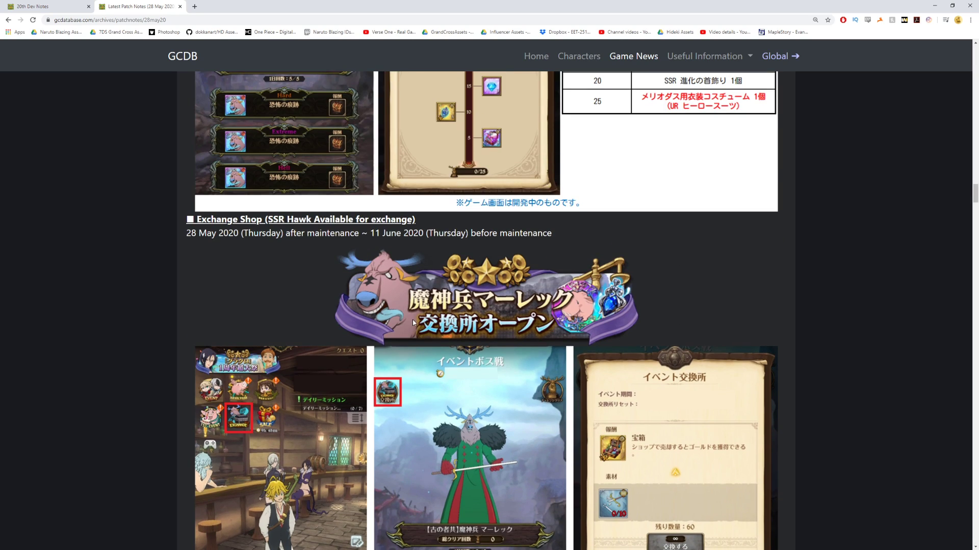
scroll(down, 3)
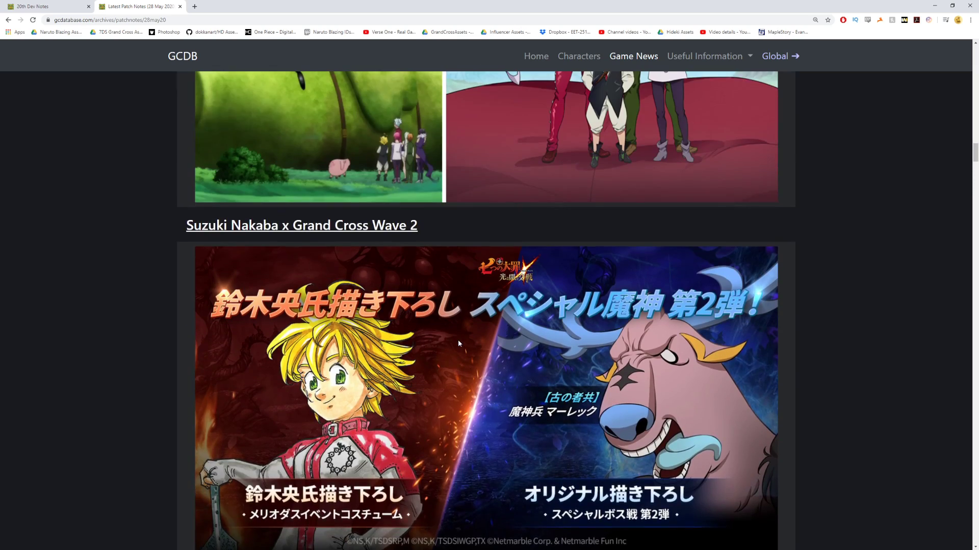
scroll(down, 3)
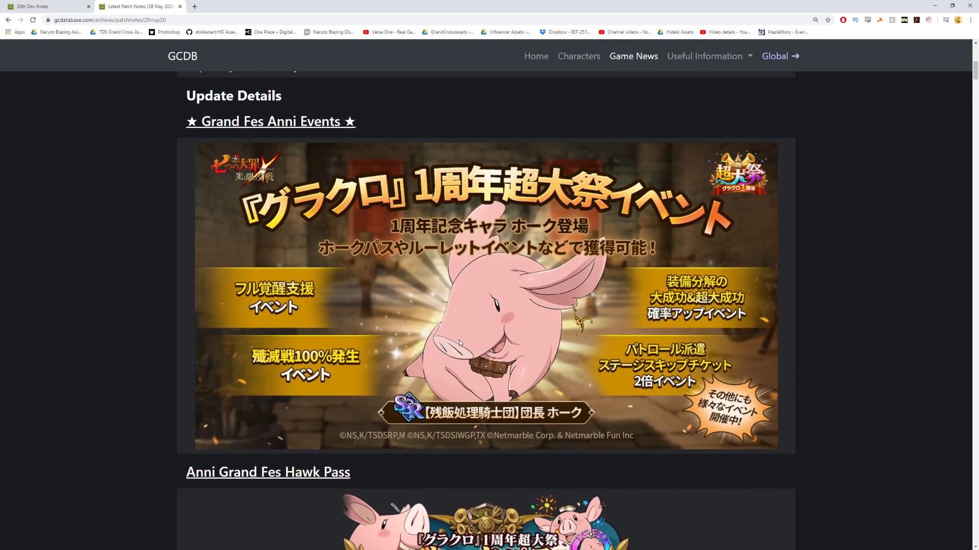
scroll(up, 3)
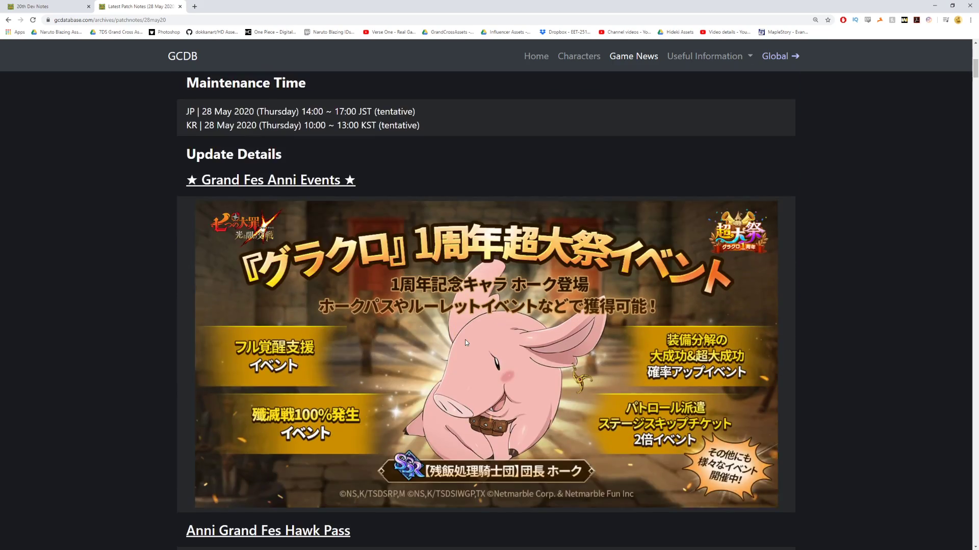
Scroll down the patch notes to the Bug Fixes and Others sections near the end
scroll(down, 3)
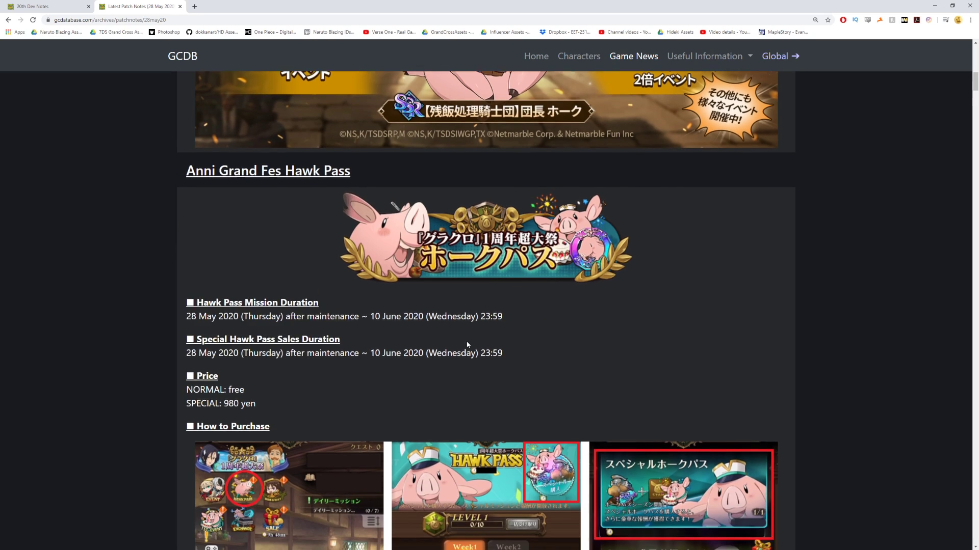
scroll(down, 3)
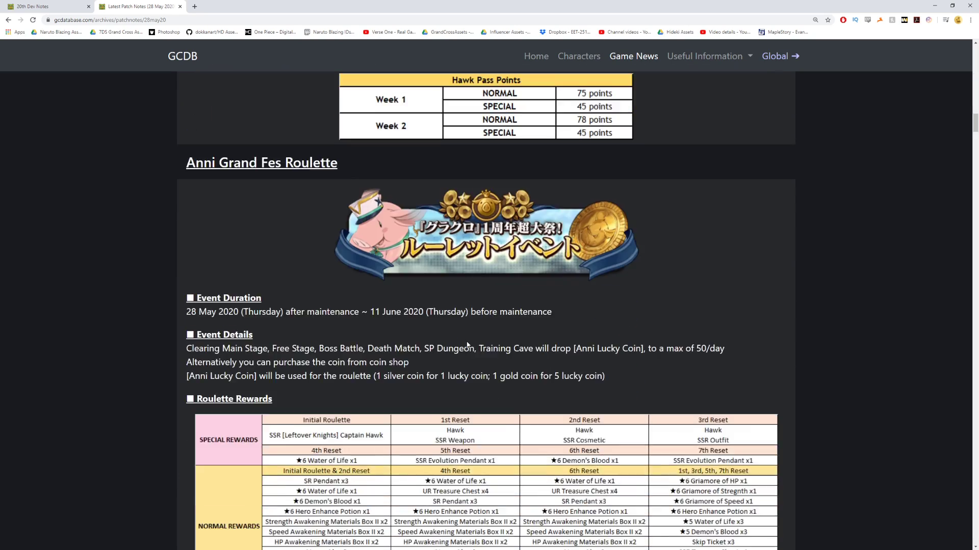
scroll(down, 3)
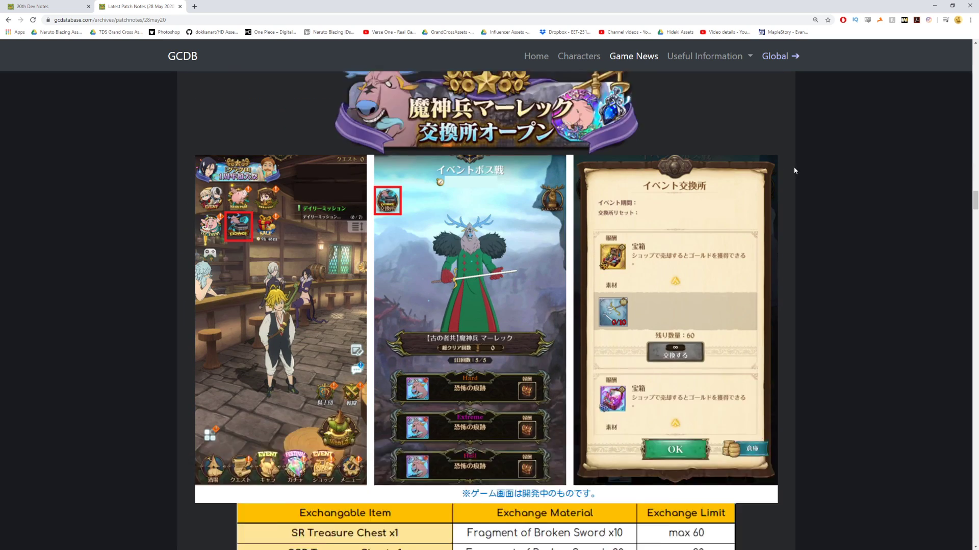
scroll(down, 3)
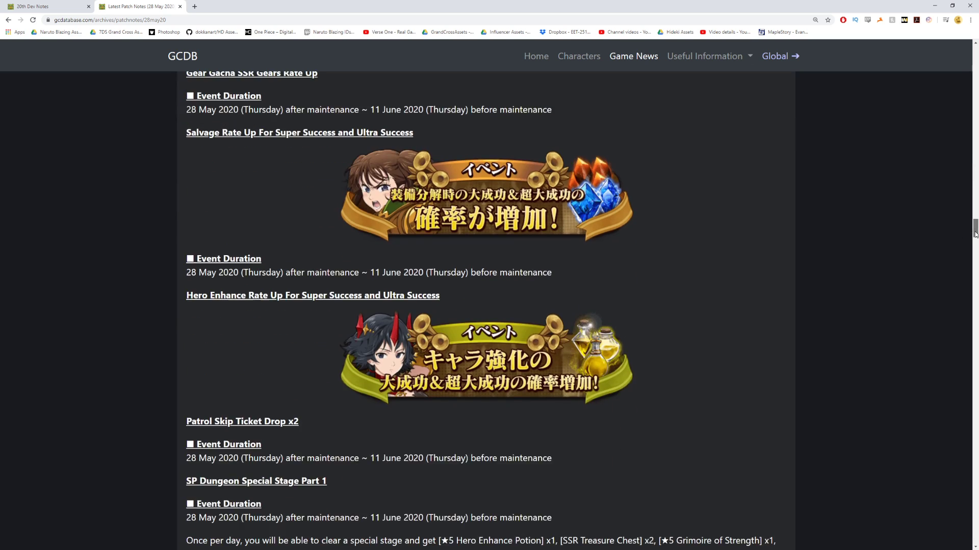
scroll(down, 3)
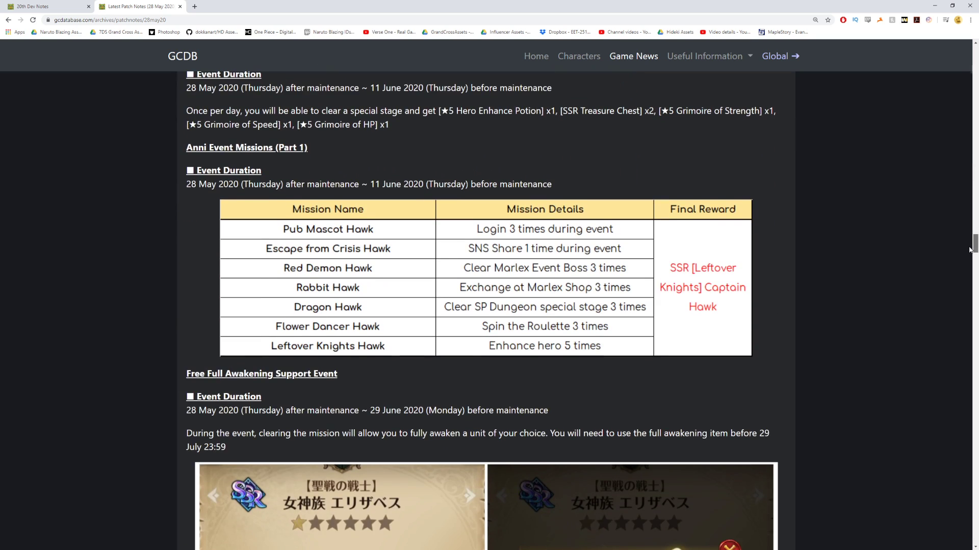
scroll(down, 3)
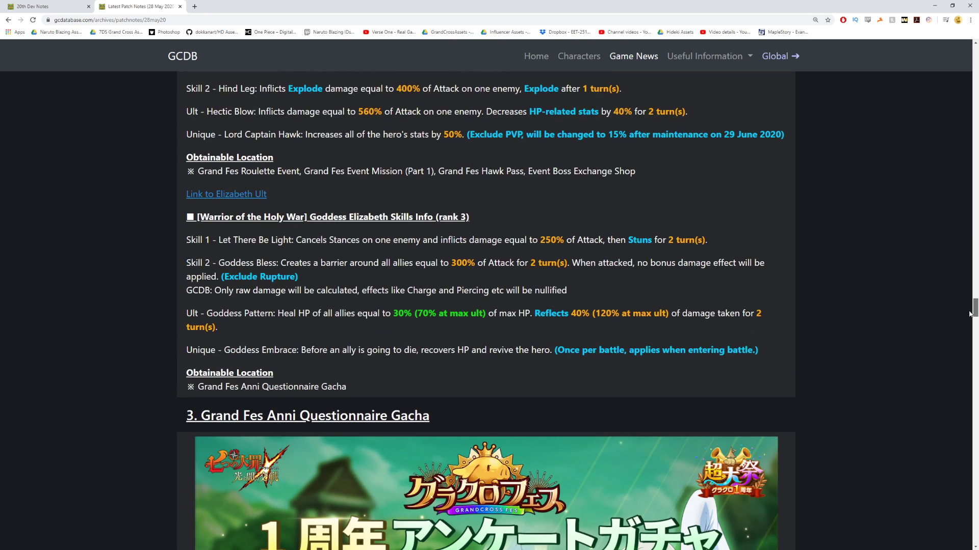
scroll(down, 3)
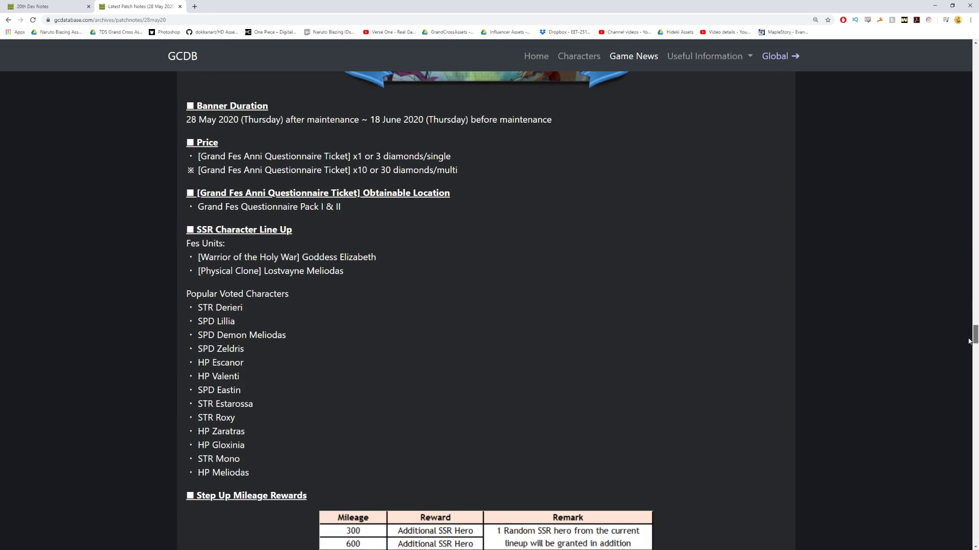
scroll(down, 3)
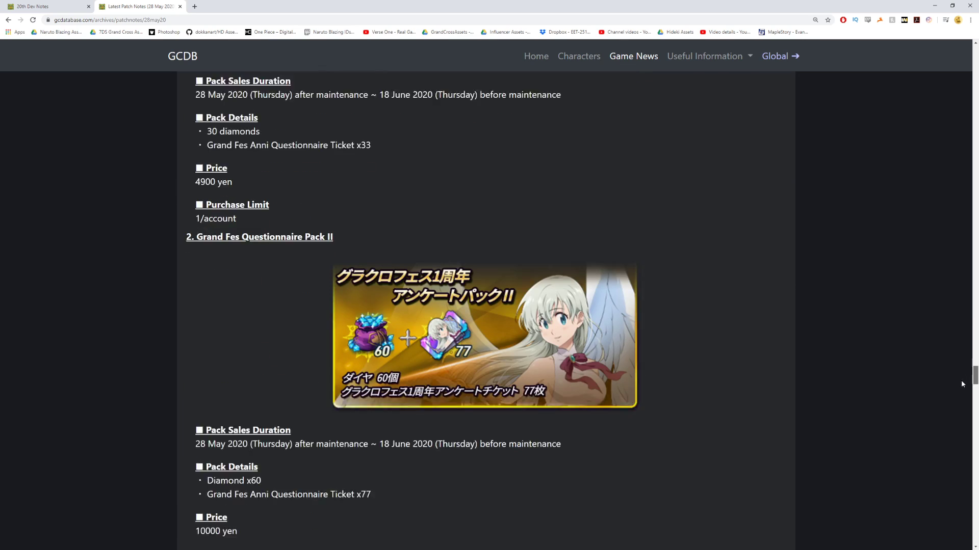
scroll(down, 3)
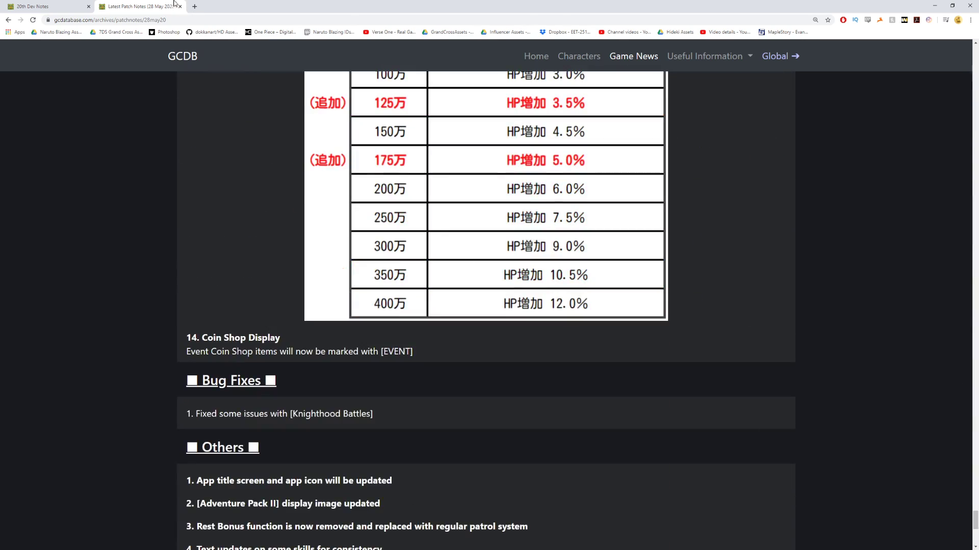
Return to the 20th KOO P Dev Notes (4 June 2020) tab, shown from the top
click(44, 7)
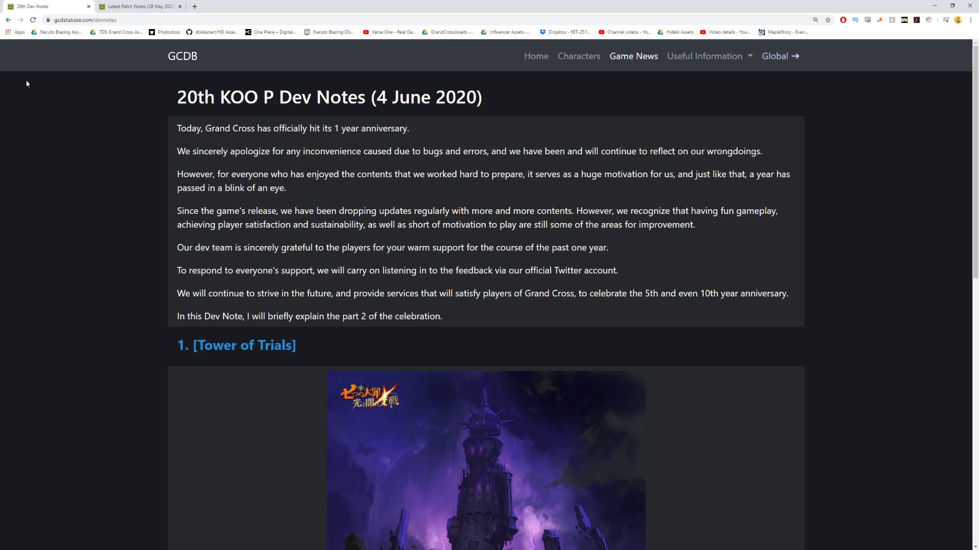
mouse_move(9, 127)
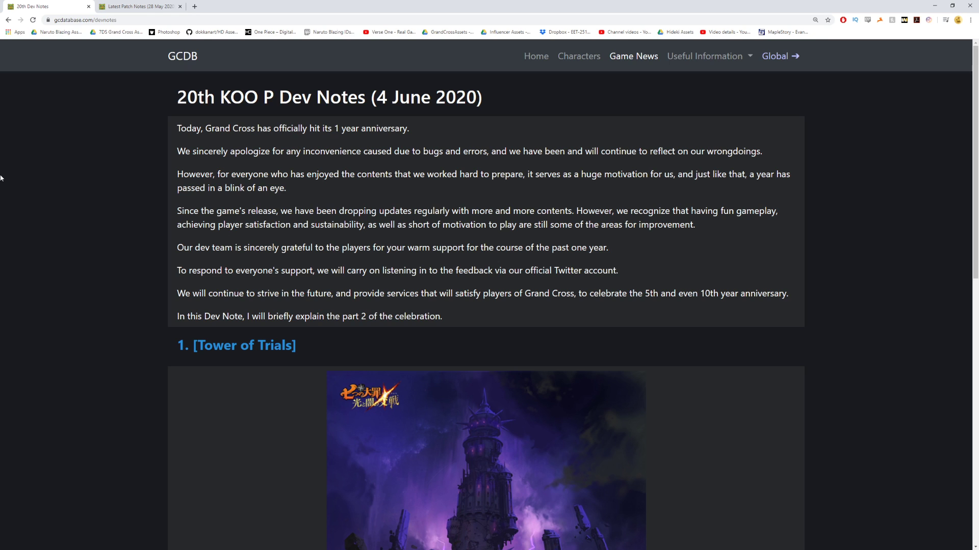
mouse_move(324, 122)
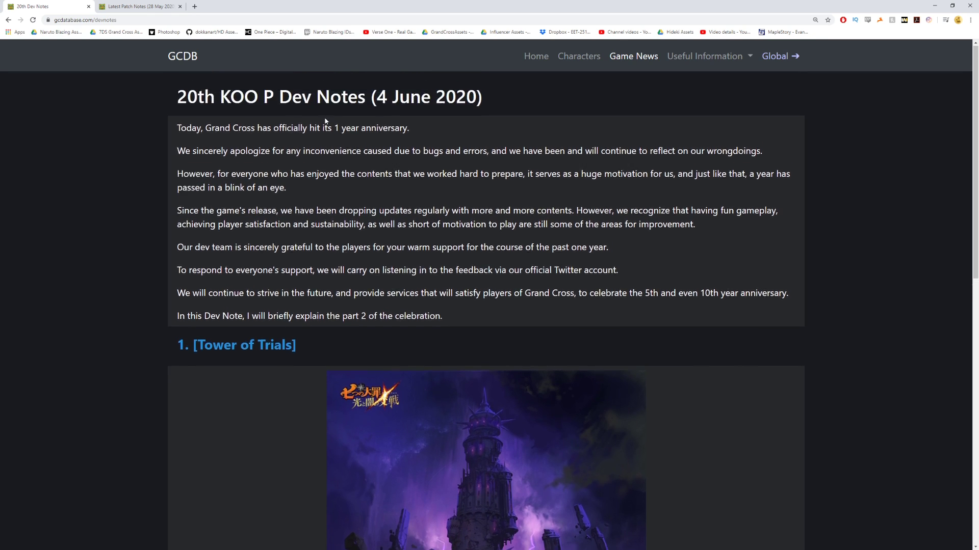
mouse_move(317, 143)
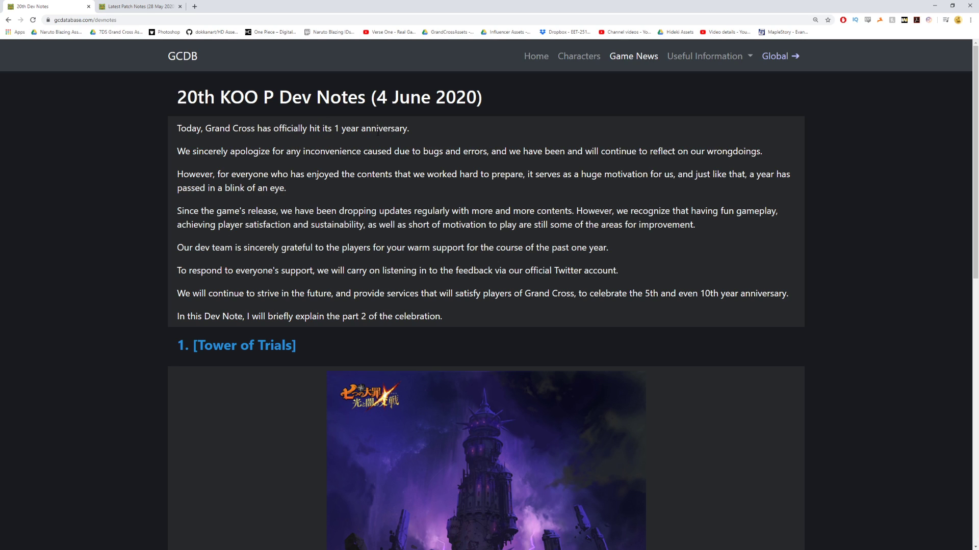
mouse_move(351, 162)
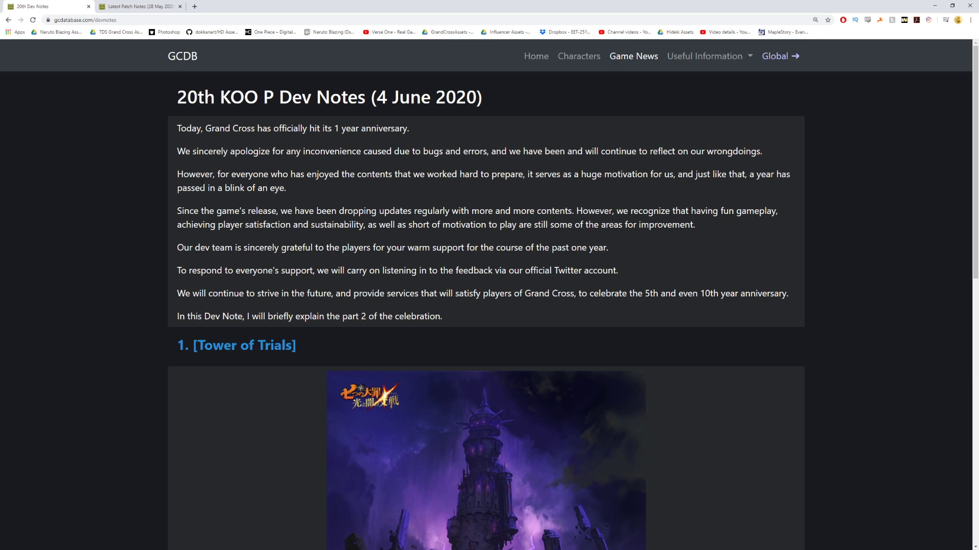
mouse_move(269, 242)
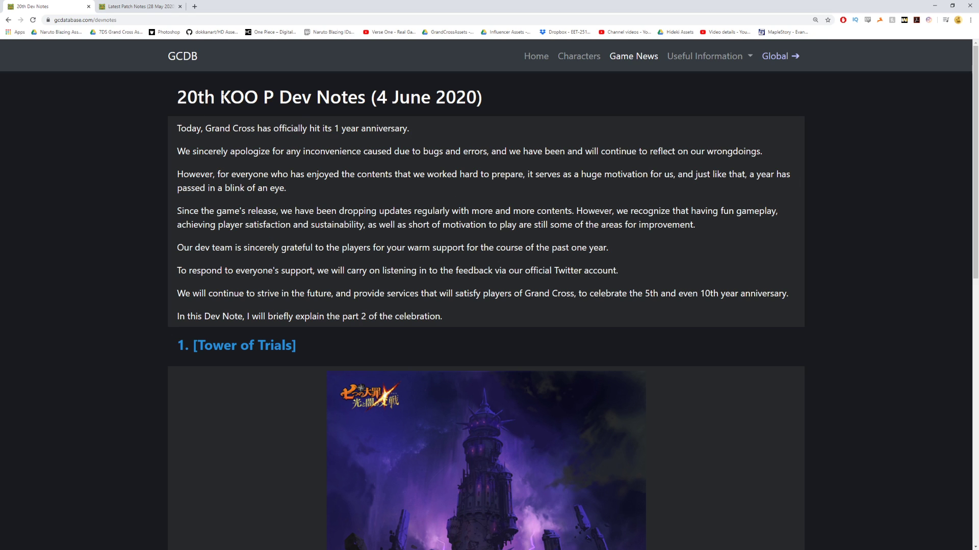
Scroll past the Tower of Trials artwork and back up to re-read its opening
scroll(down, 3)
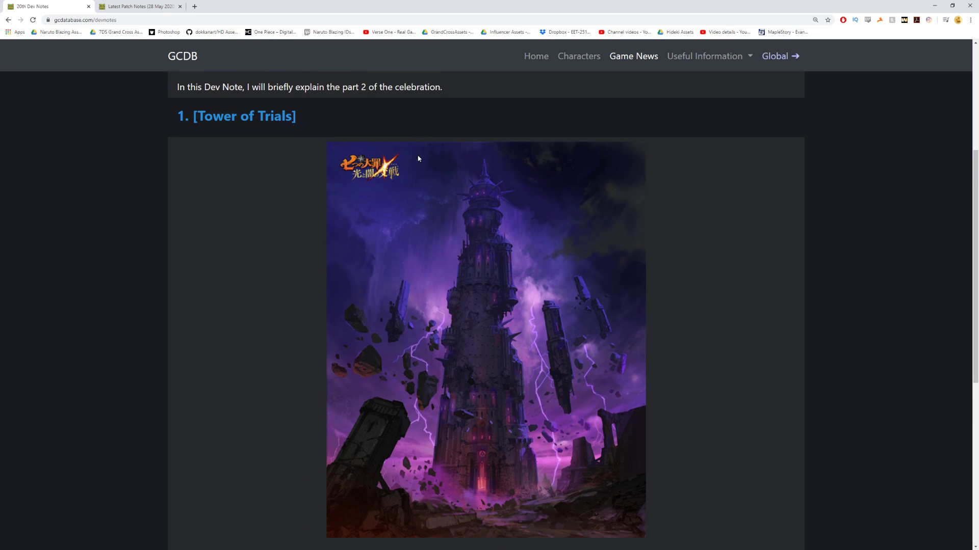
scroll(down, 3)
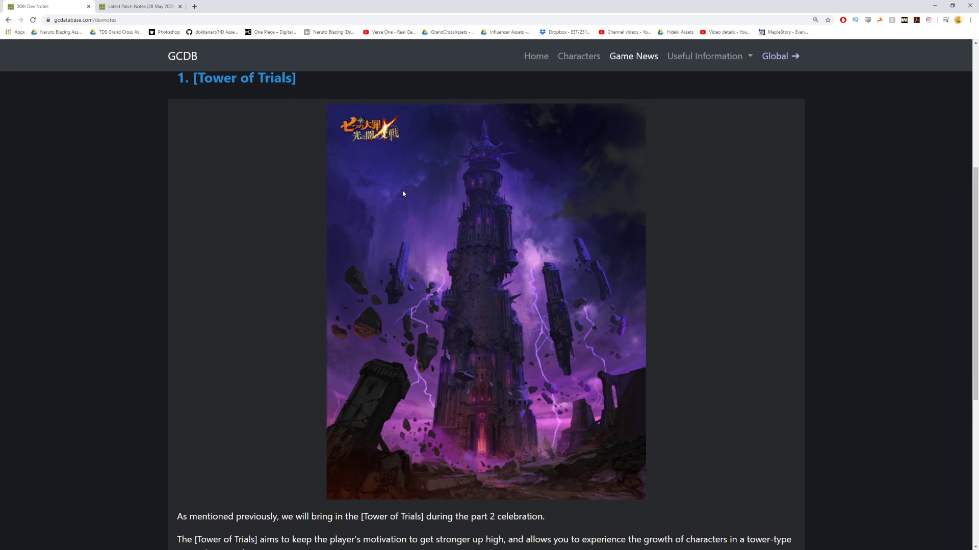
scroll(down, 3)
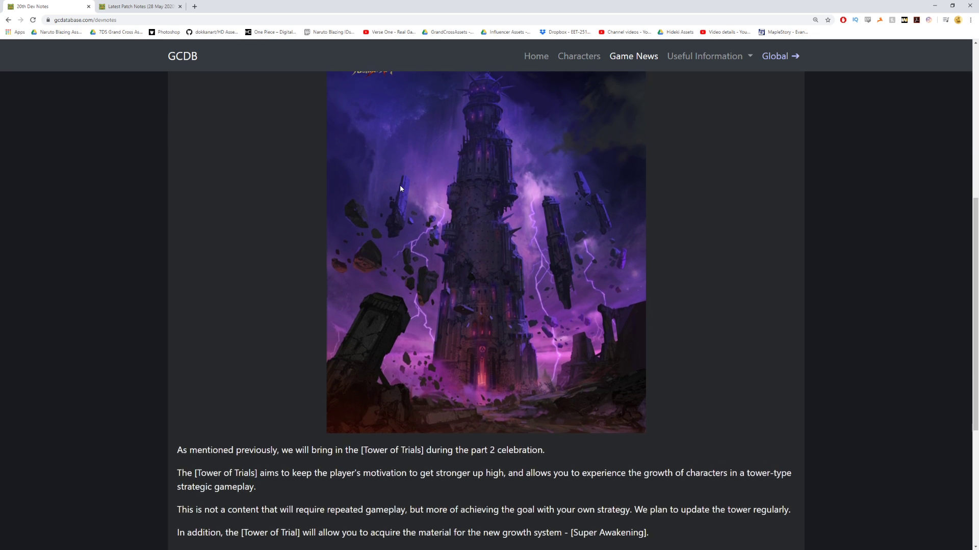
scroll(up, 3)
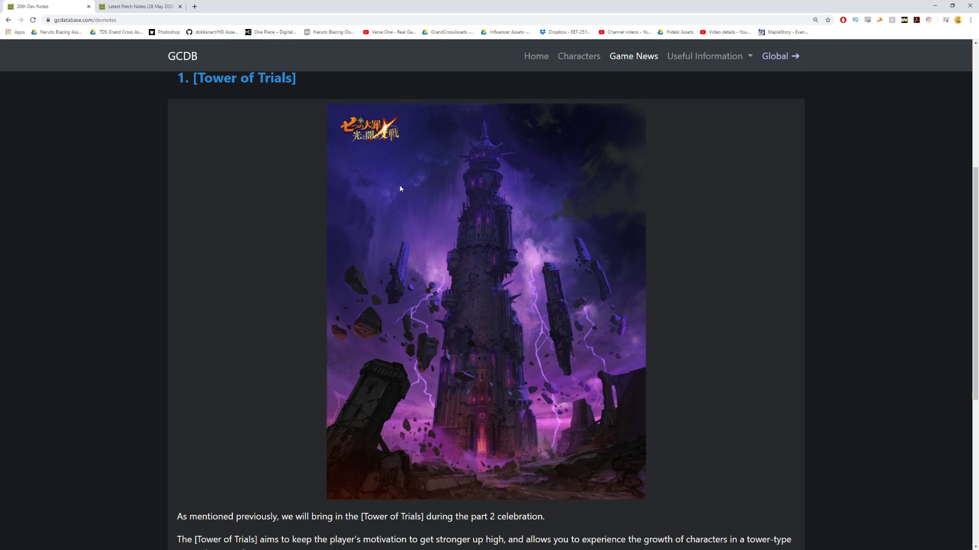
scroll(up, 3)
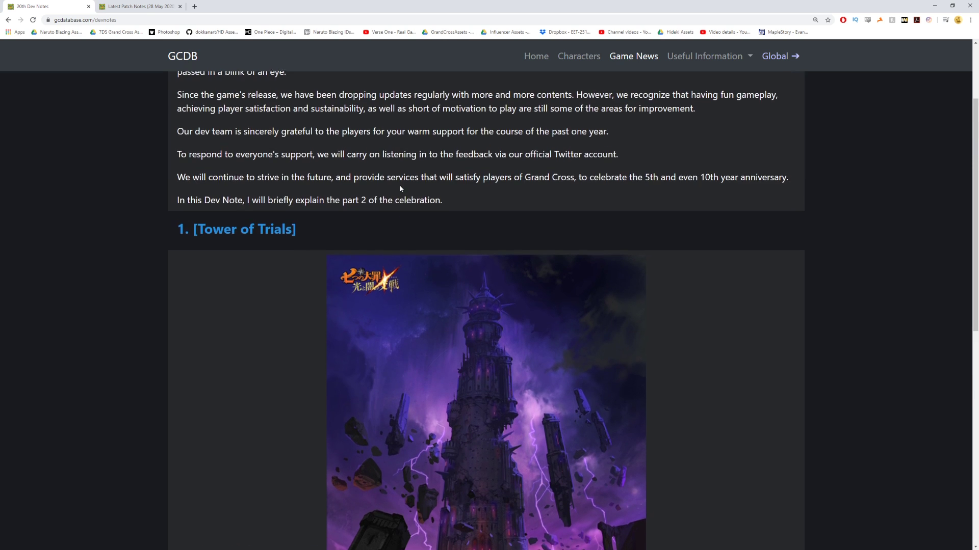
Scroll through the Tower of Trials and Super Awakening text down to the Anniversary Thank You Box heading
scroll(down, 3)
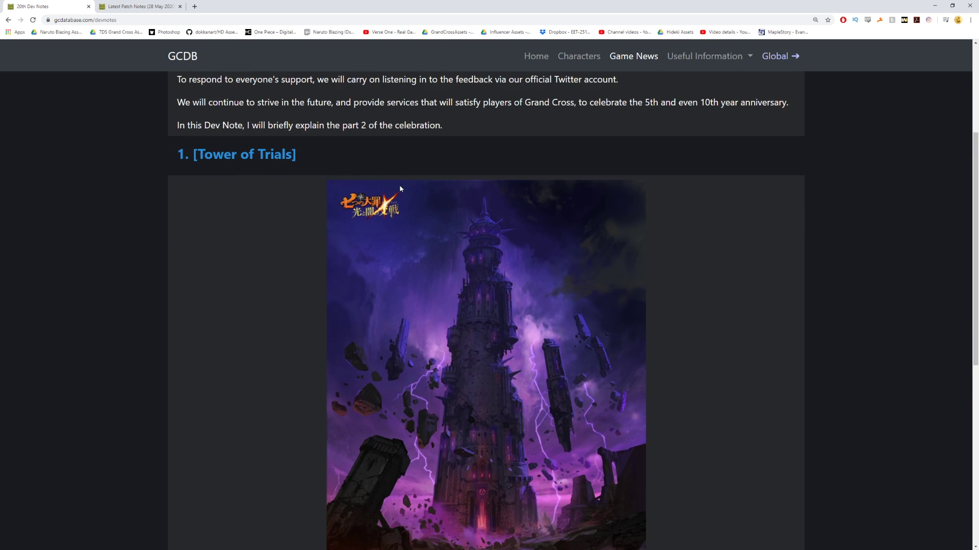
scroll(down, 3)
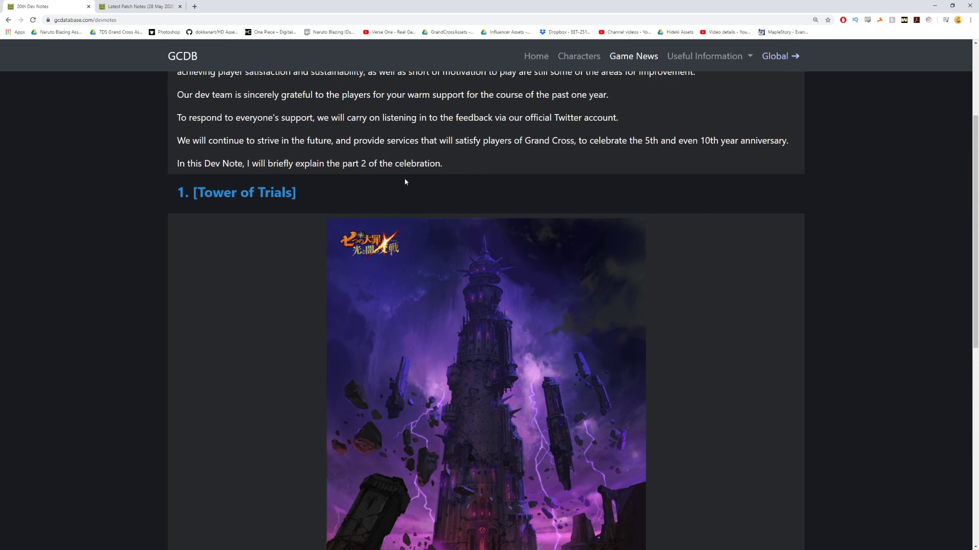
scroll(down, 3)
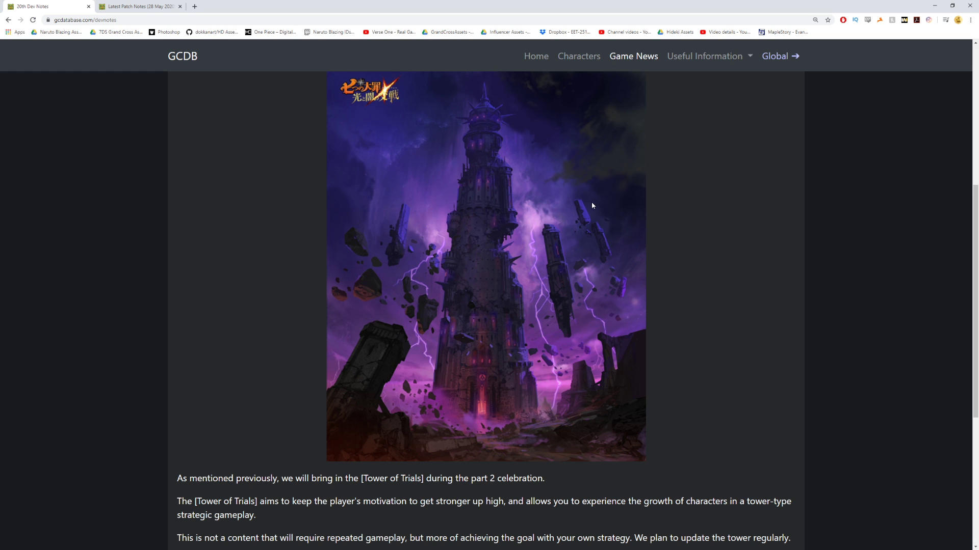
scroll(down, 3)
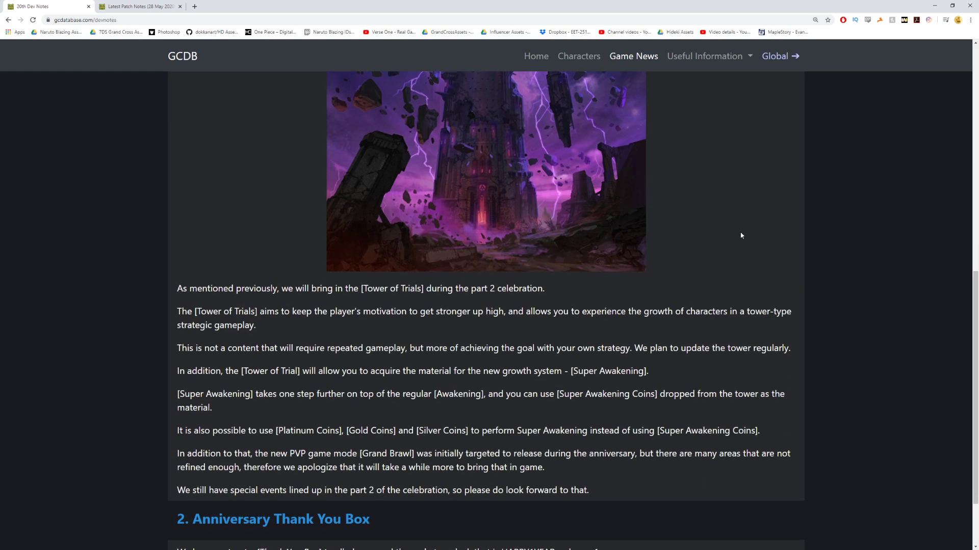
scroll(down, 3)
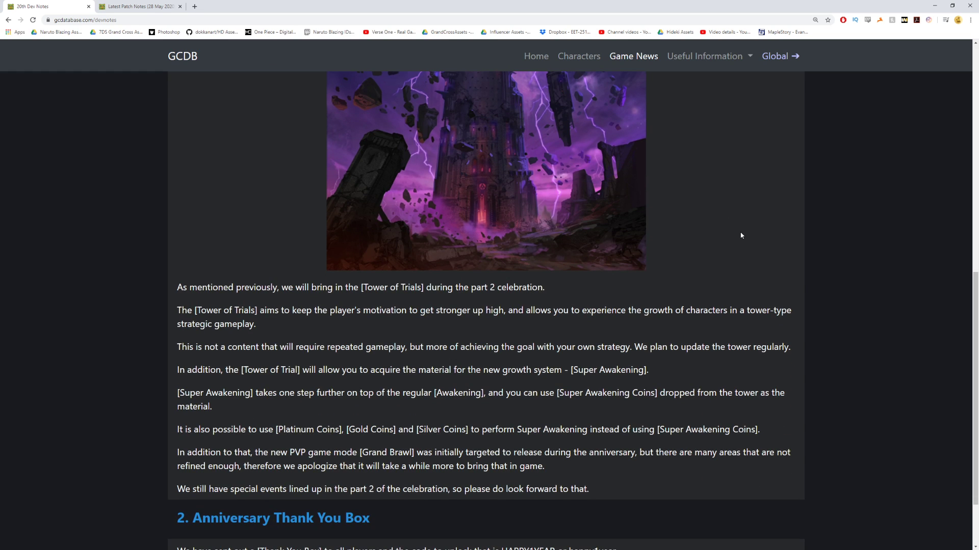
scroll(down, 3)
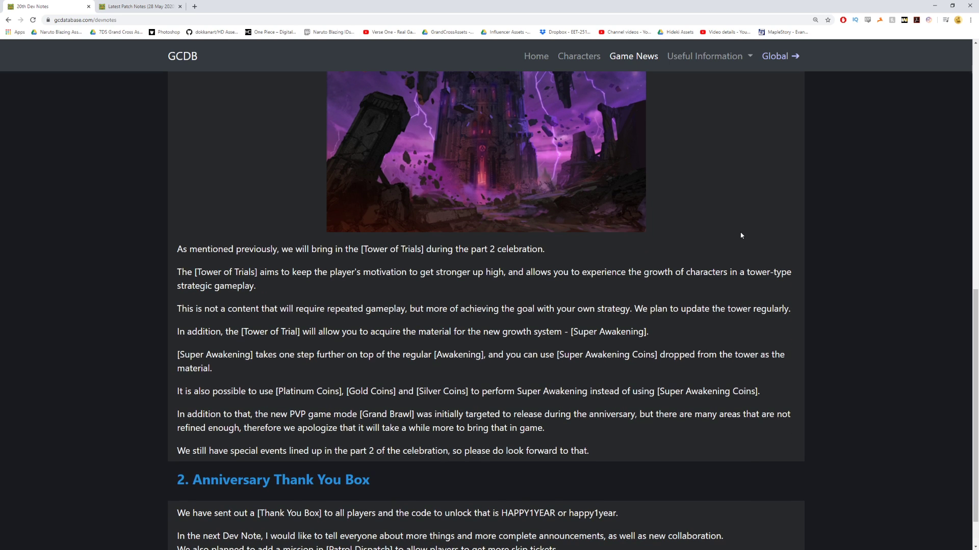
mouse_move(752, 236)
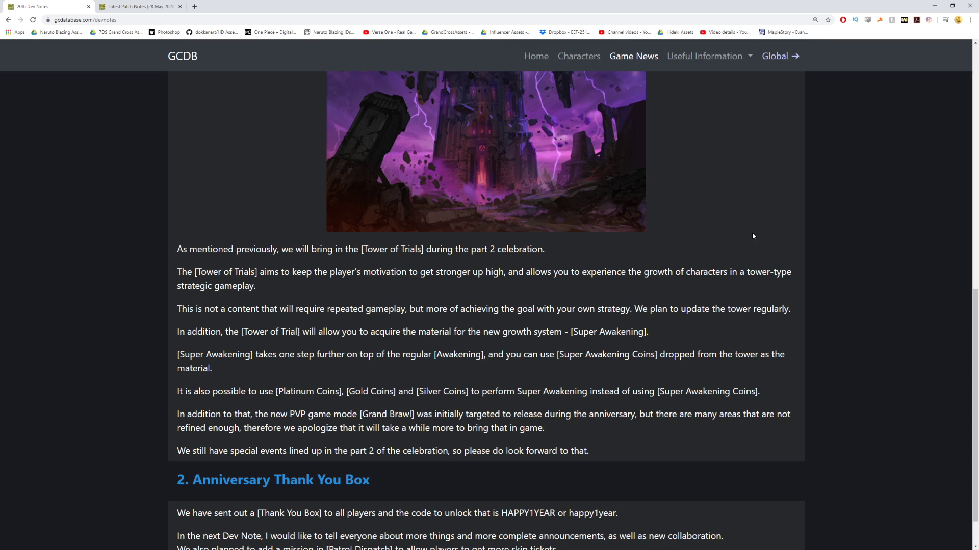
mouse_move(441, 288)
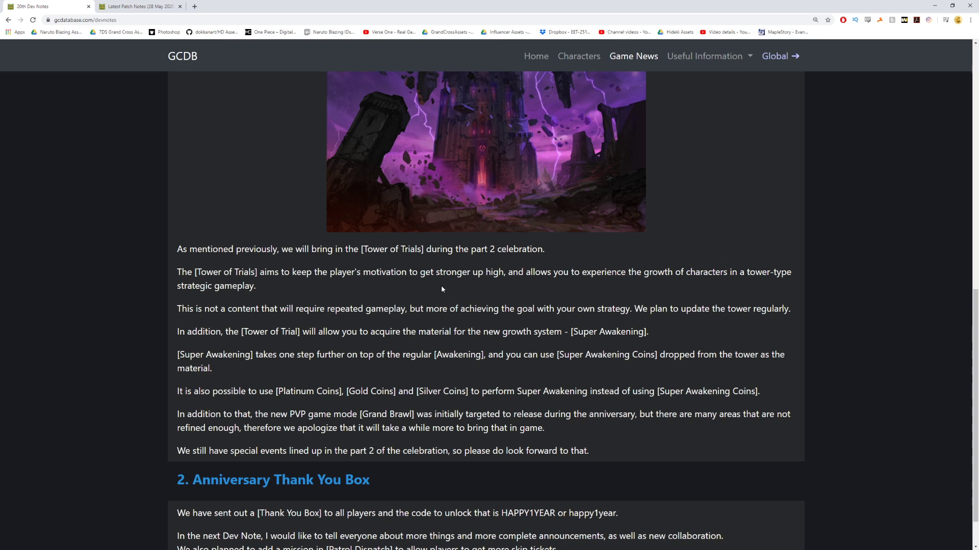
mouse_move(569, 282)
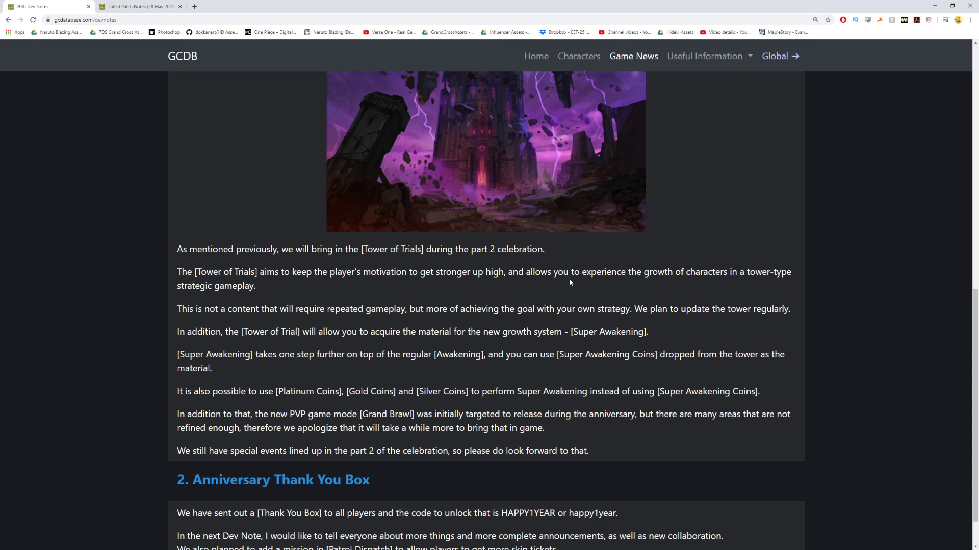
mouse_move(545, 250)
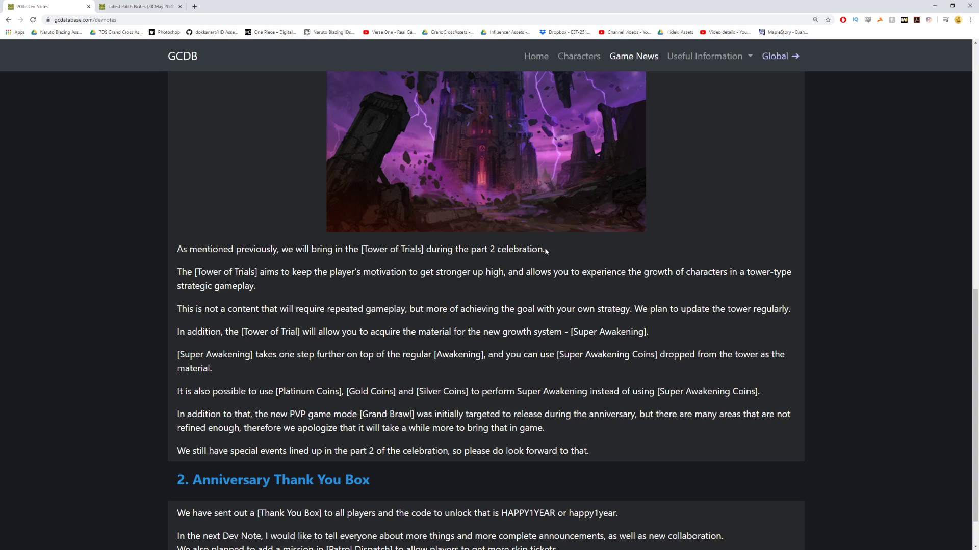
mouse_move(776, 249)
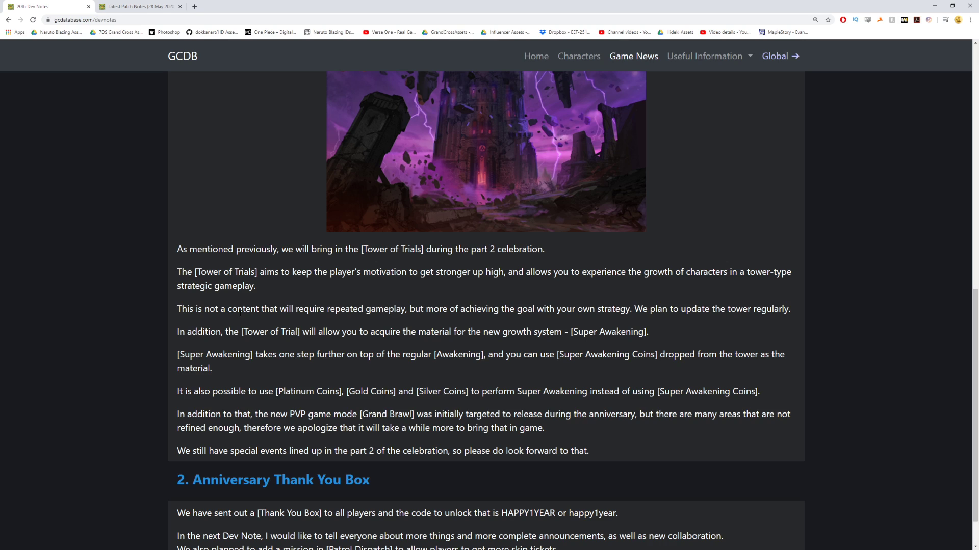
mouse_move(579, 298)
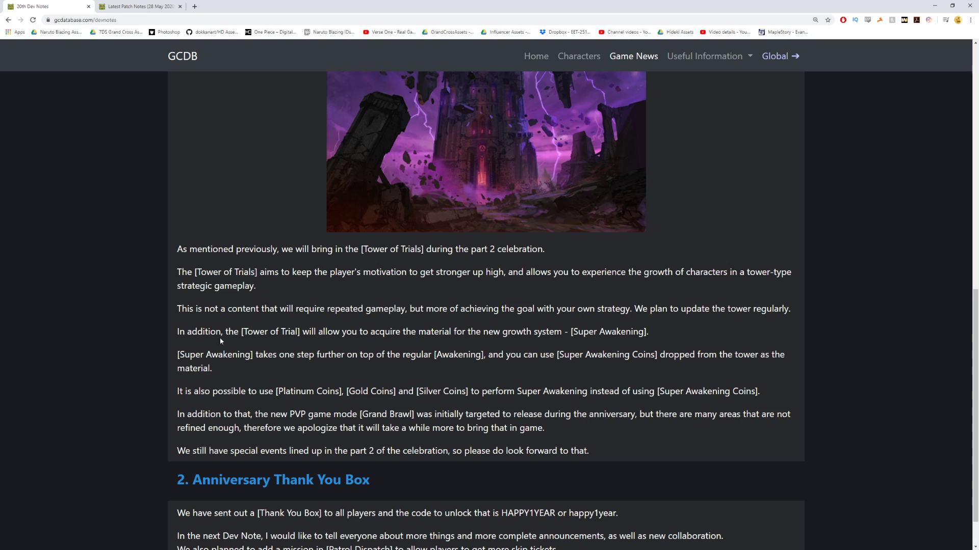
mouse_move(309, 340)
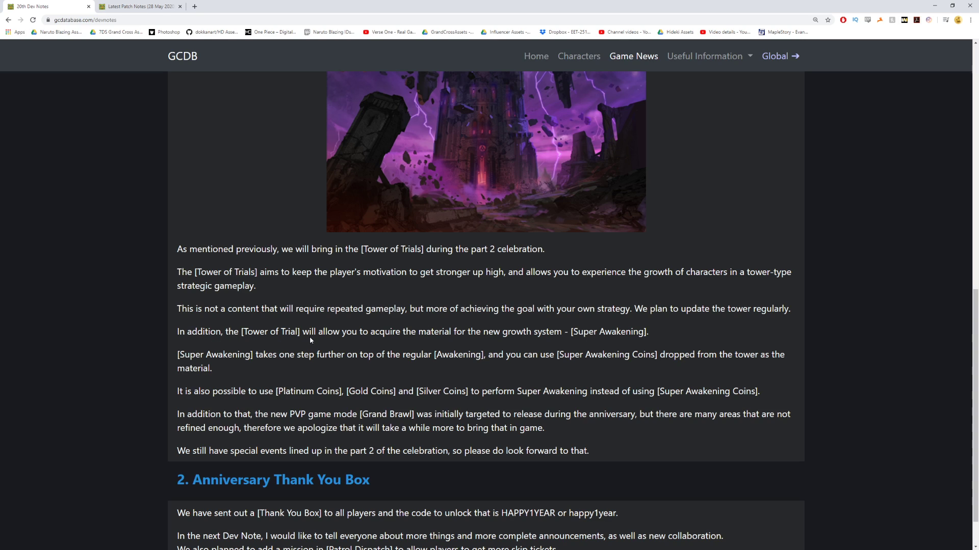
mouse_move(380, 320)
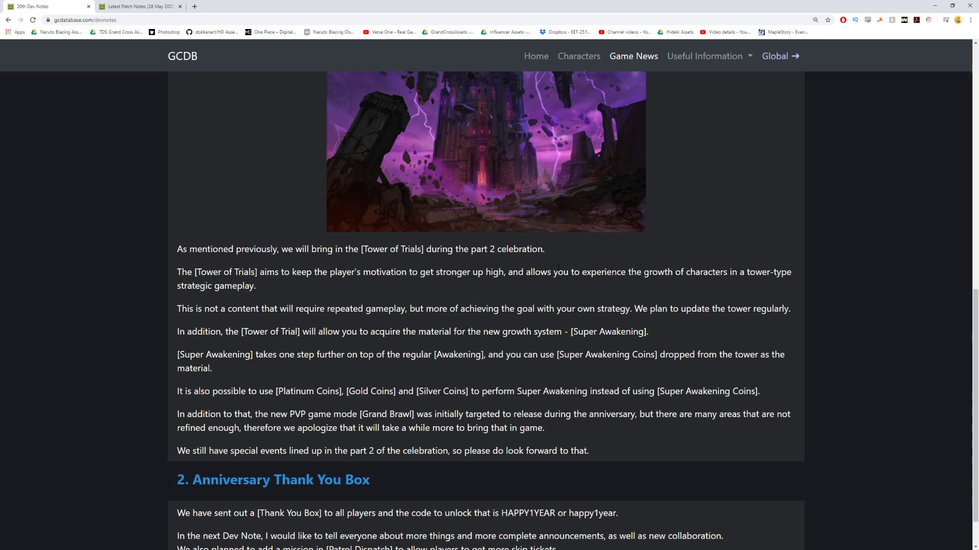
mouse_move(212, 344)
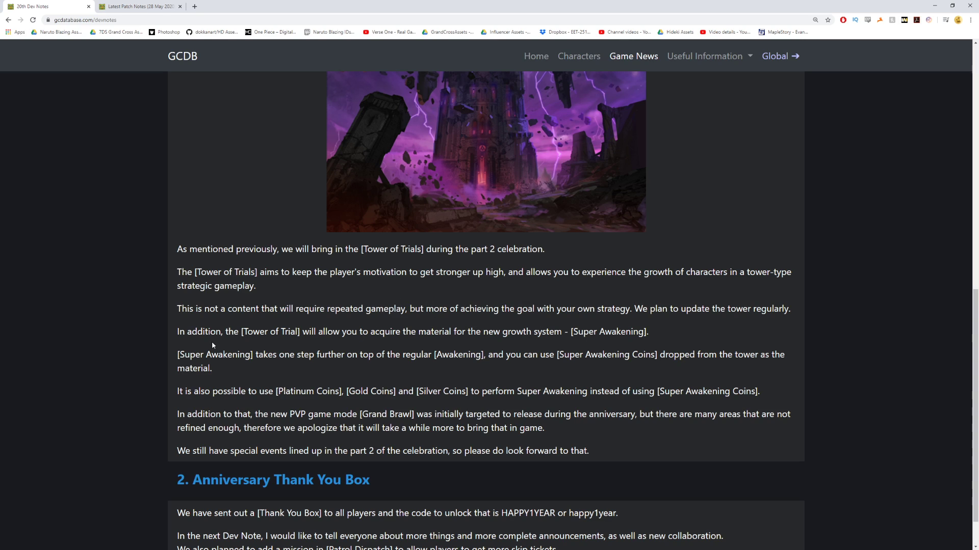
mouse_move(495, 366)
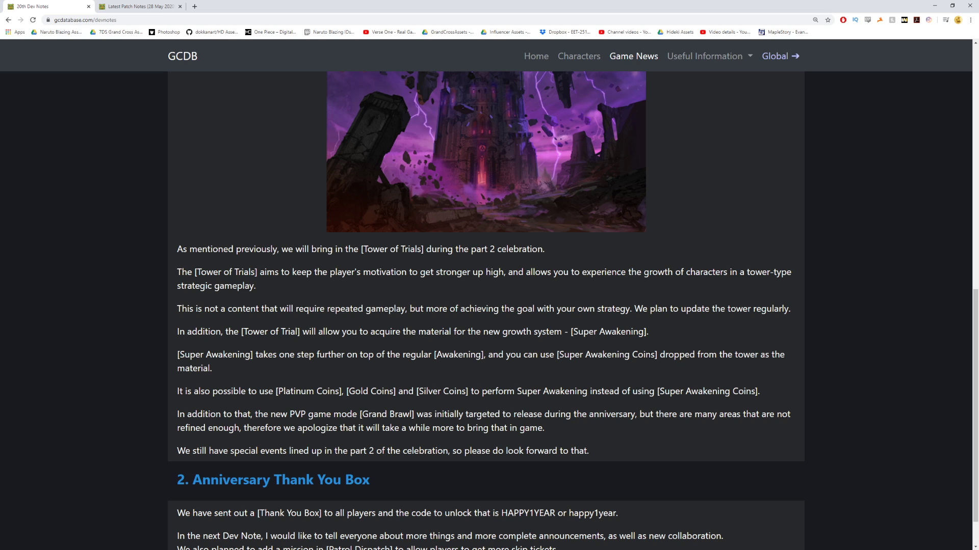
Scroll to the page end showing the Anniversary Thank You Box section with the HAPPY1YEAR code
scroll(down, 3)
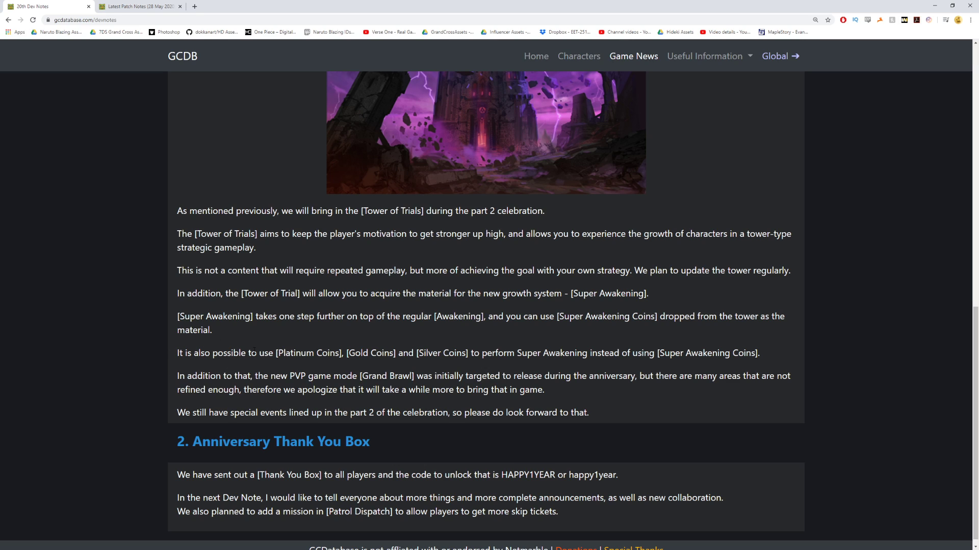
mouse_move(488, 329)
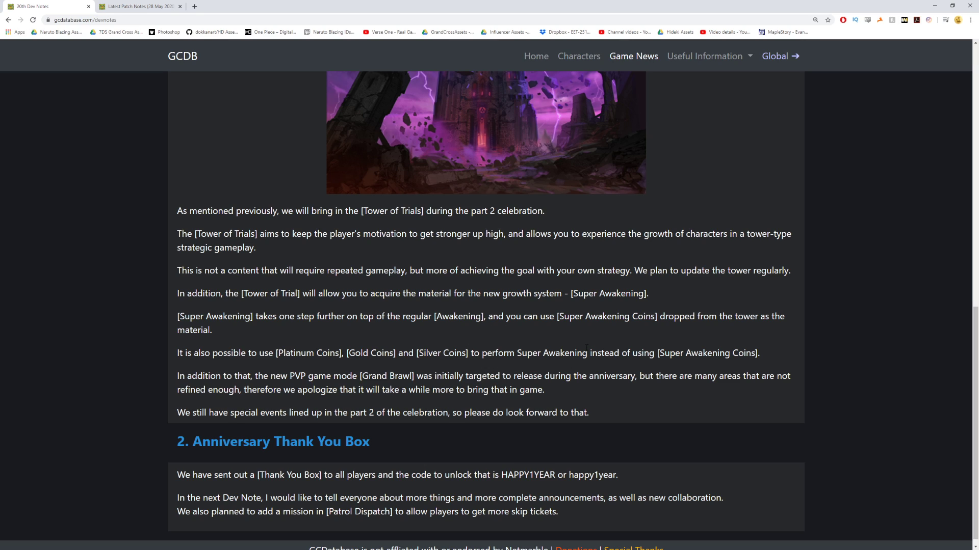
mouse_move(735, 346)
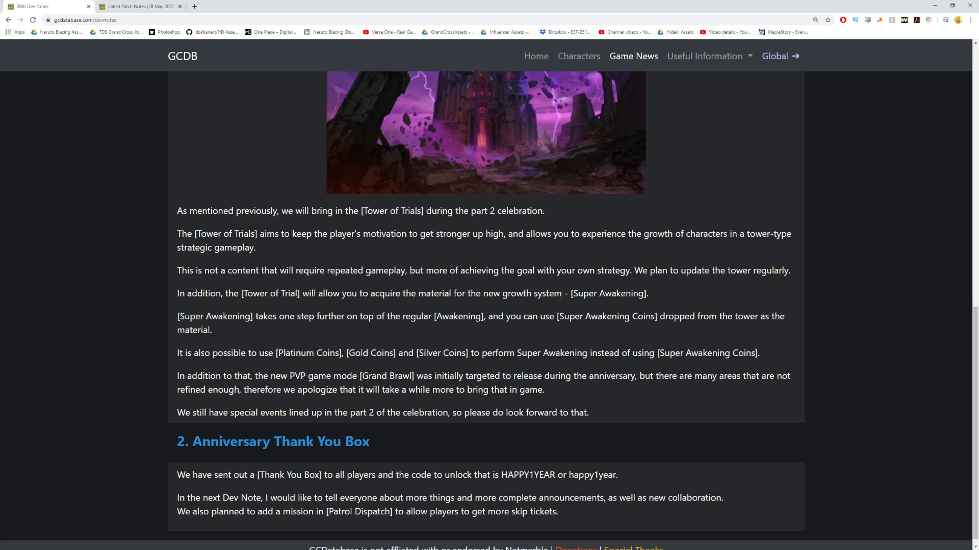
mouse_move(309, 368)
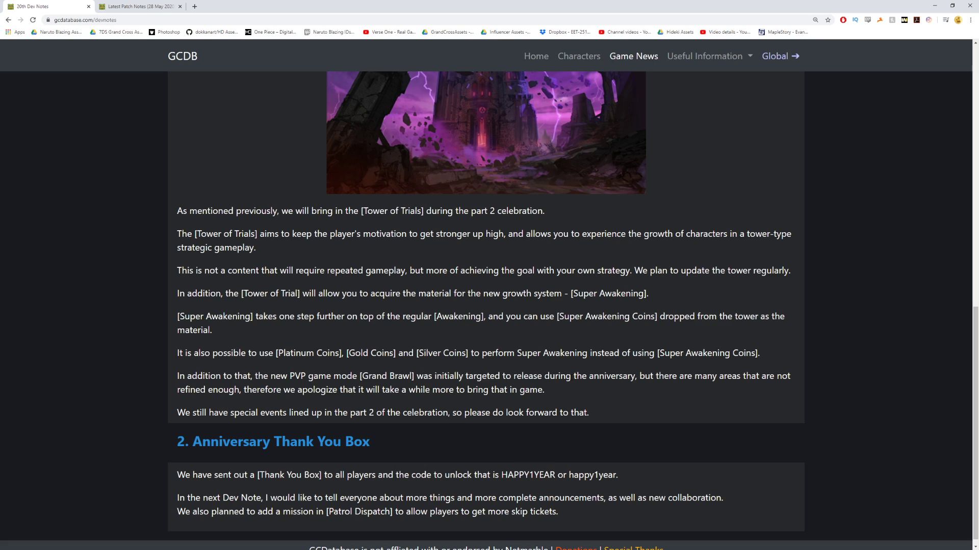
mouse_move(727, 389)
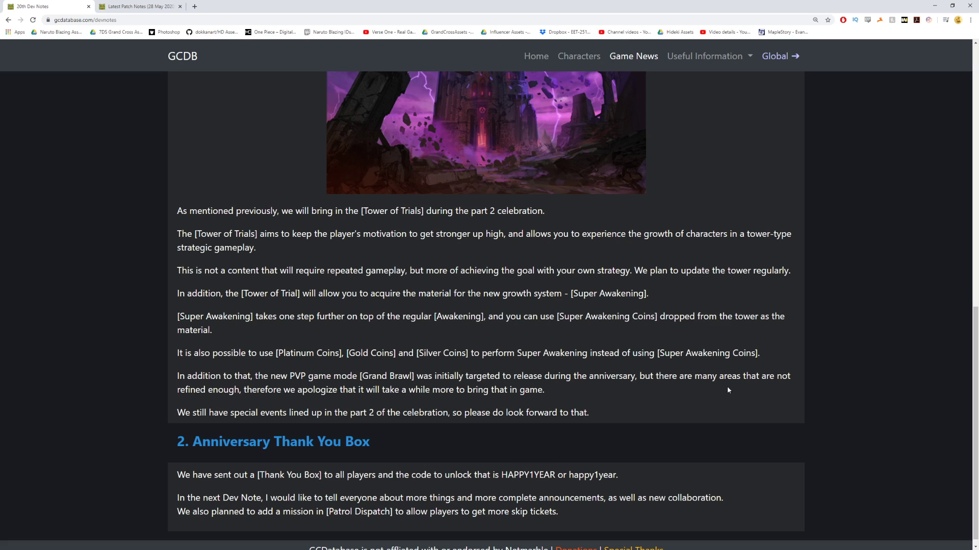
mouse_move(273, 337)
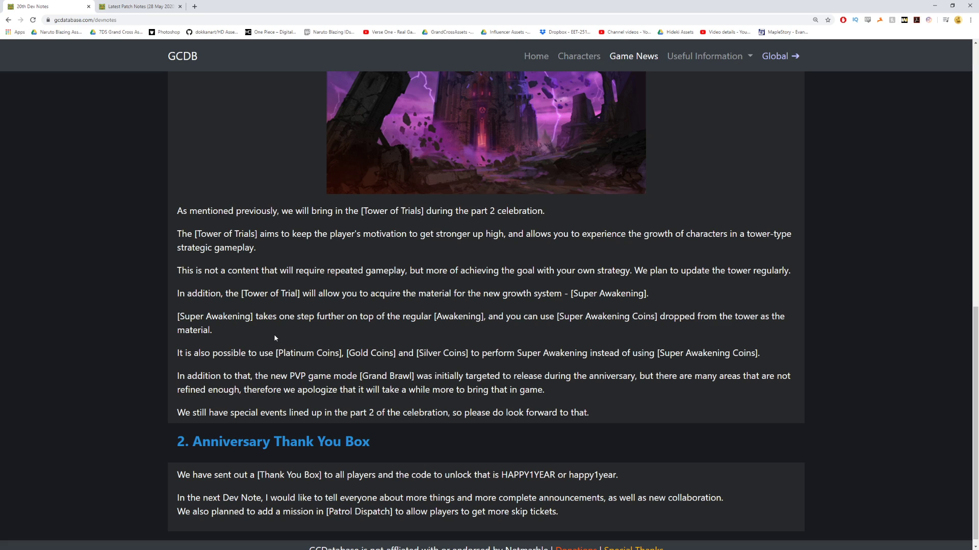
scroll(down, 3)
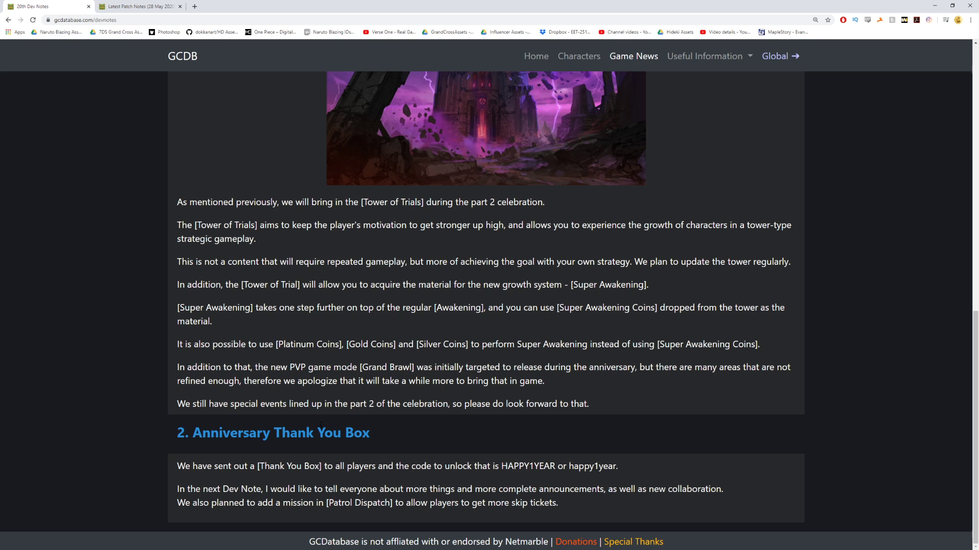
mouse_move(370, 421)
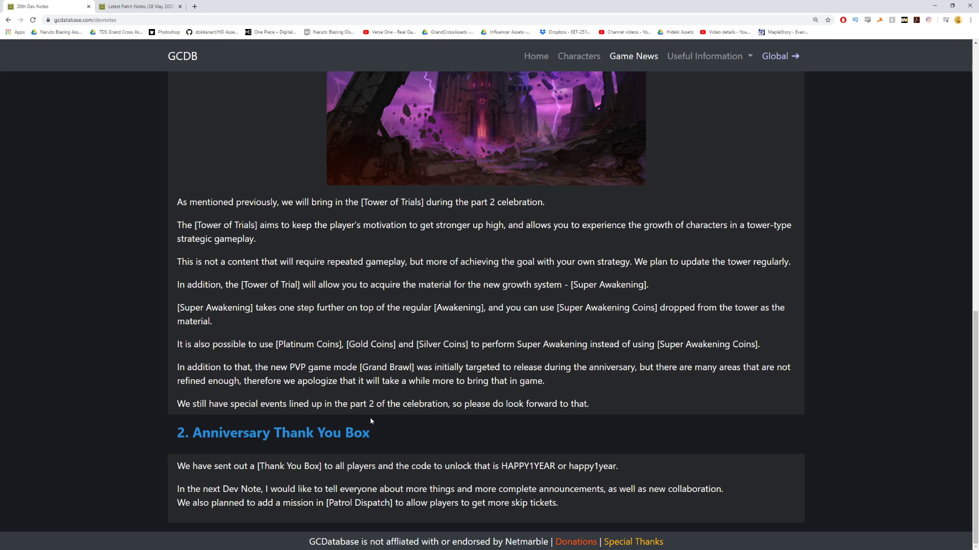
Scroll back up until the full Tower of Trials artwork sits above its description
scroll(up, 3)
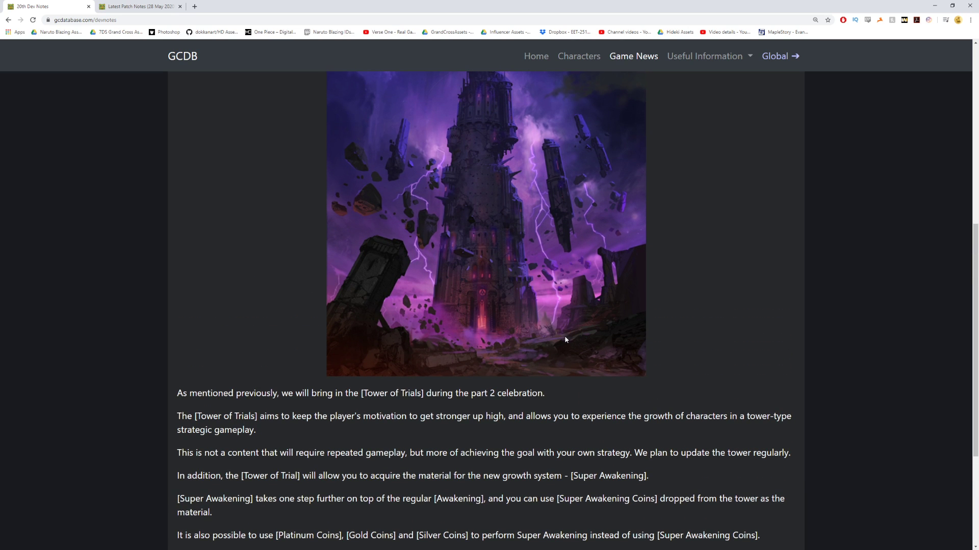
scroll(down, 3)
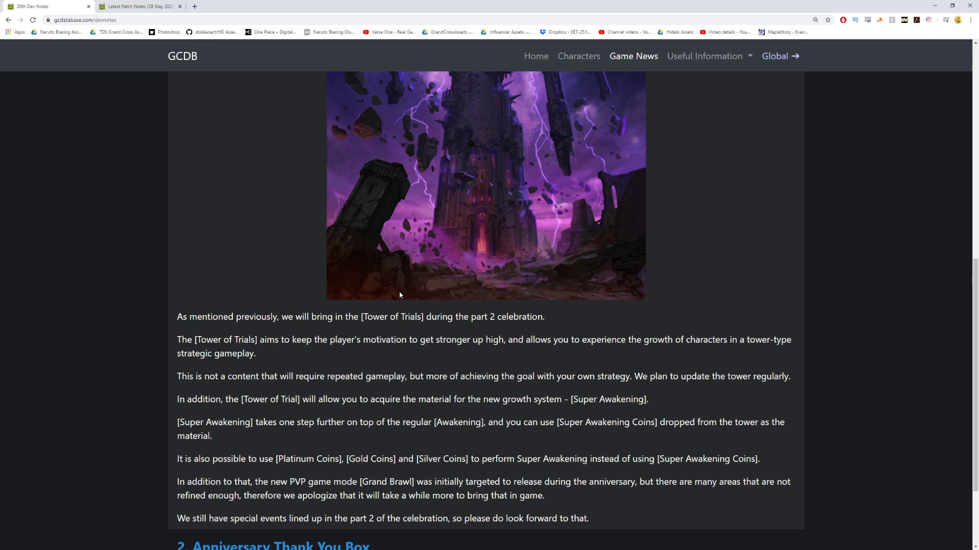
mouse_move(399, 309)
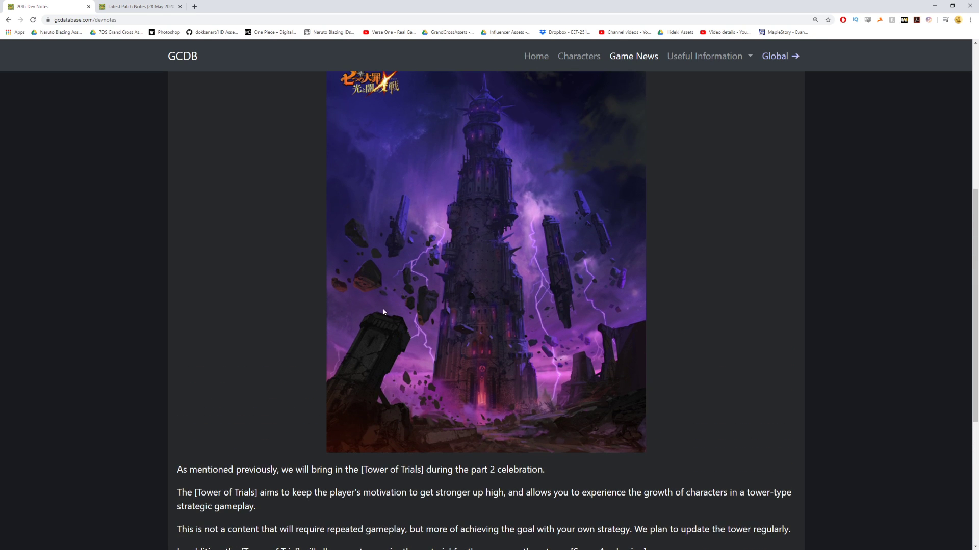
mouse_move(338, 357)
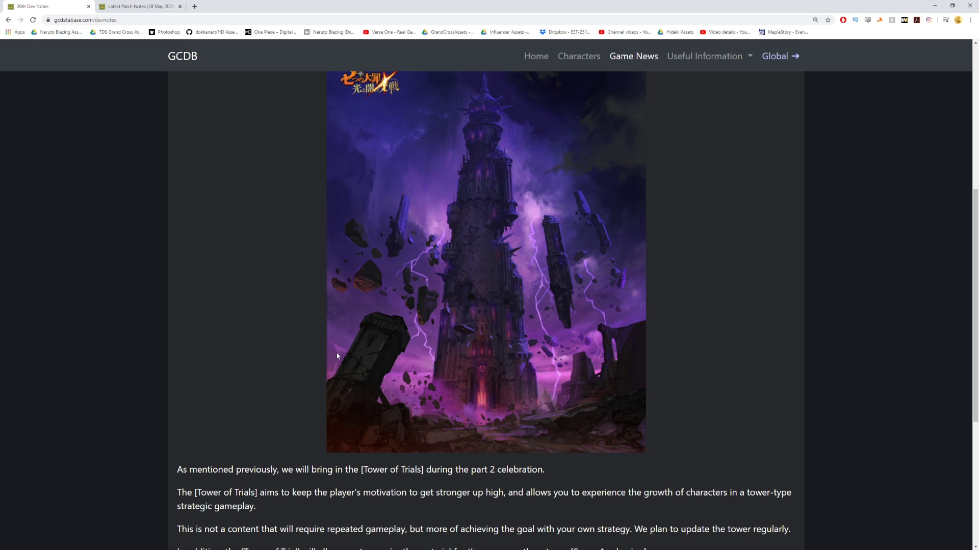
mouse_move(360, 410)
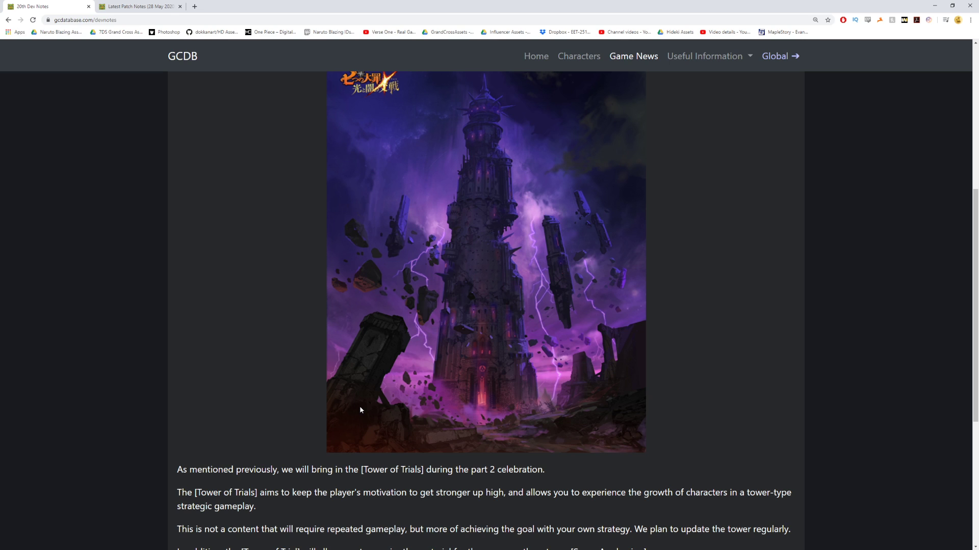
mouse_move(347, 403)
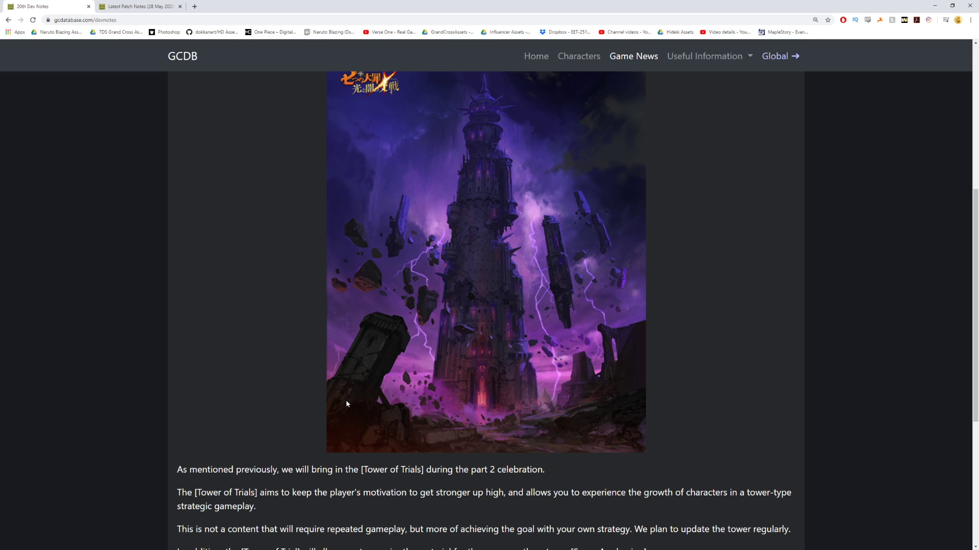
mouse_move(354, 405)
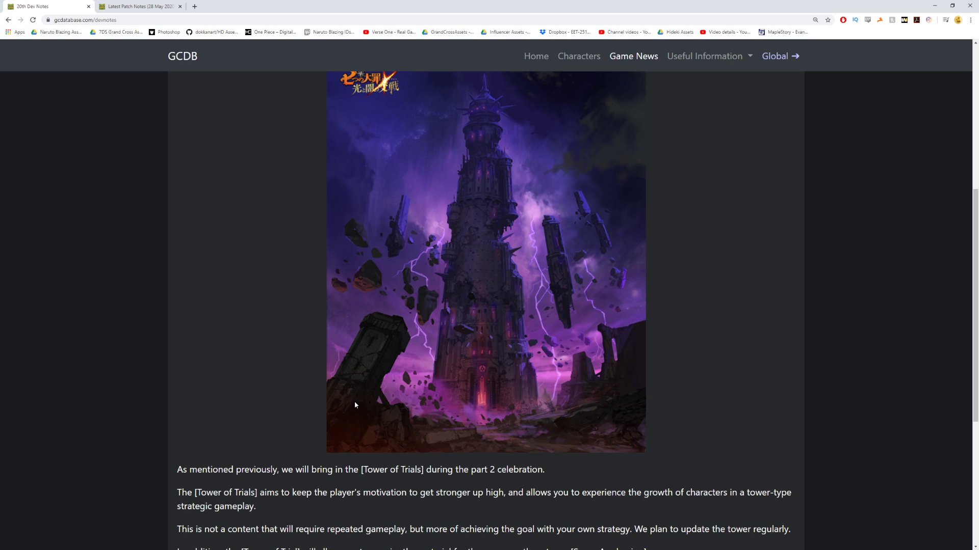
Show the Tower of Trials paragraphs through Super Awakening coins and the Grand Brawl delay
scroll(up, 3)
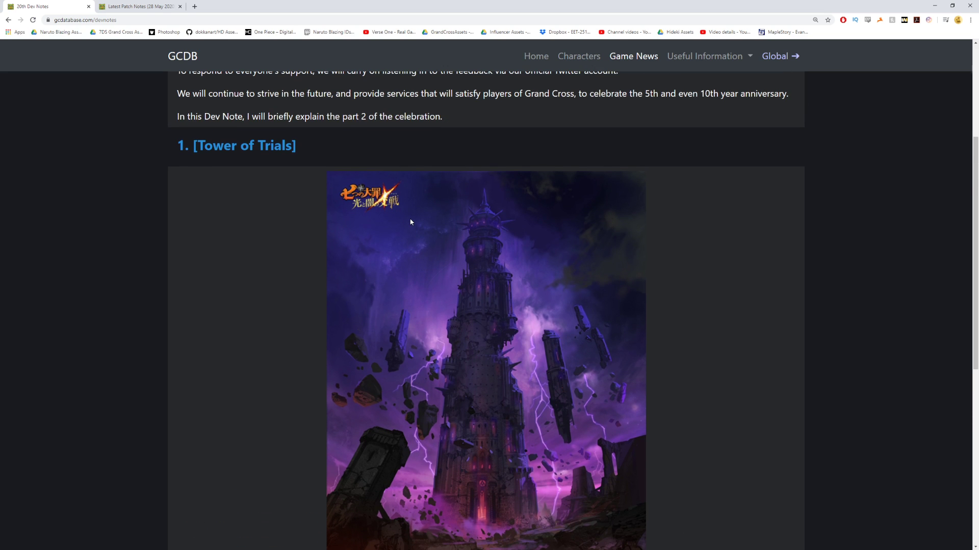
mouse_move(401, 313)
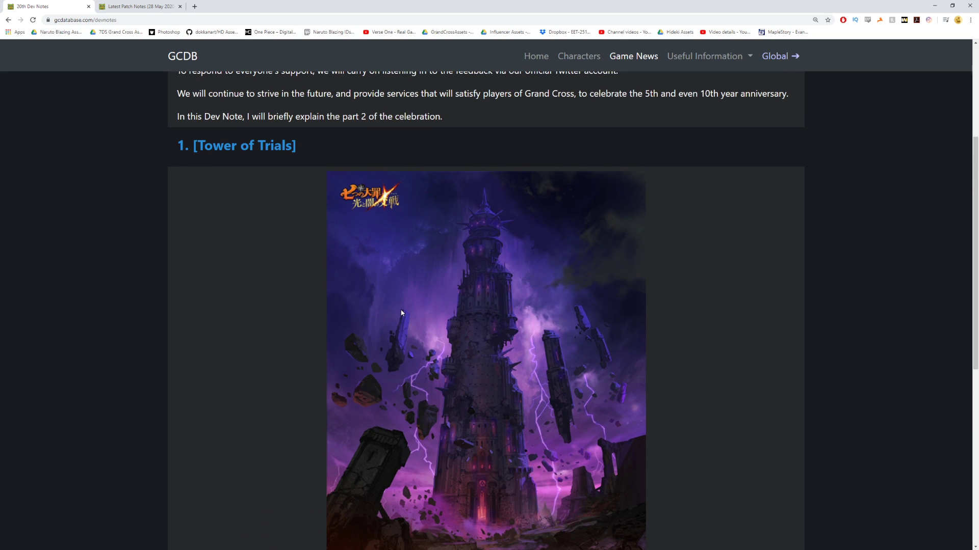
scroll(down, 3)
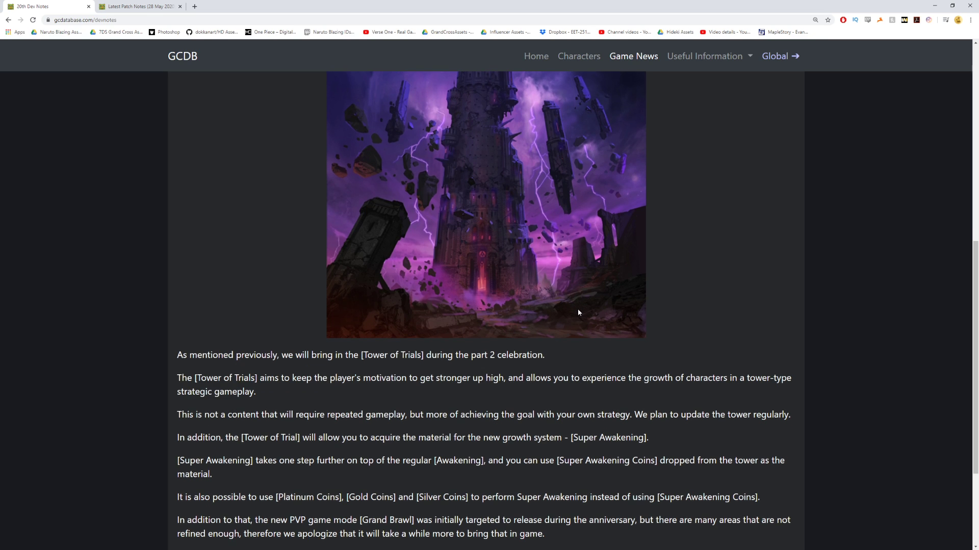
Revisit the Tower of Trials heading, then scroll back down to the Anniversary Thank You Box section
scroll(down, 3)
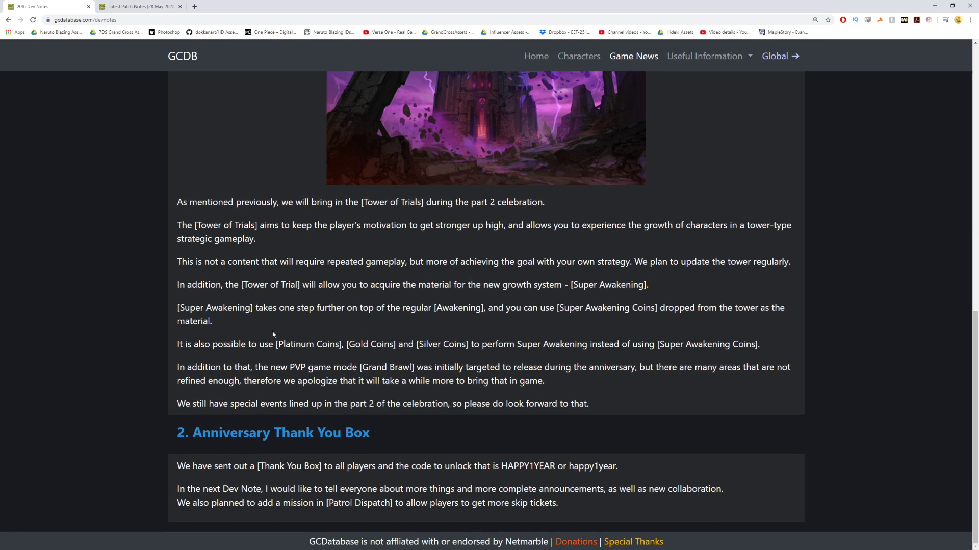
mouse_move(498, 238)
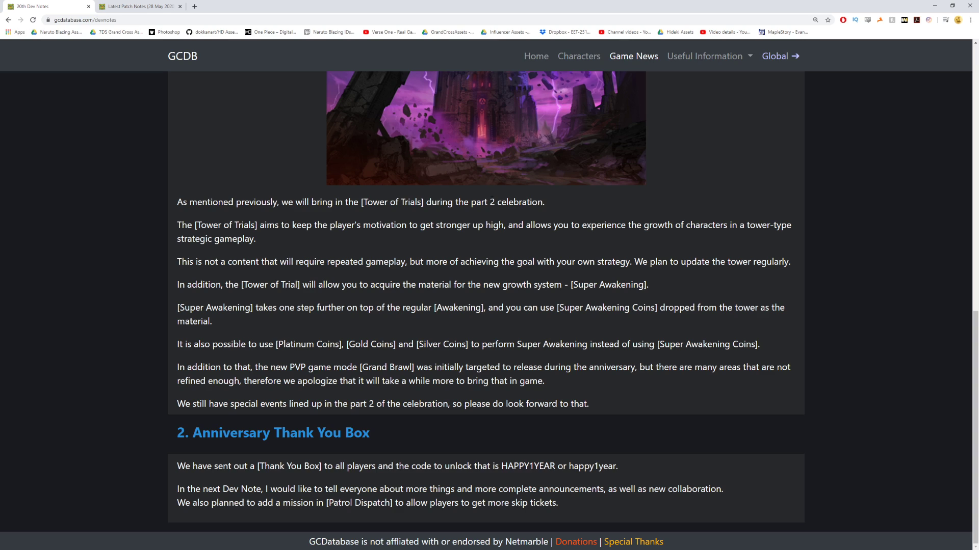
mouse_move(550, 249)
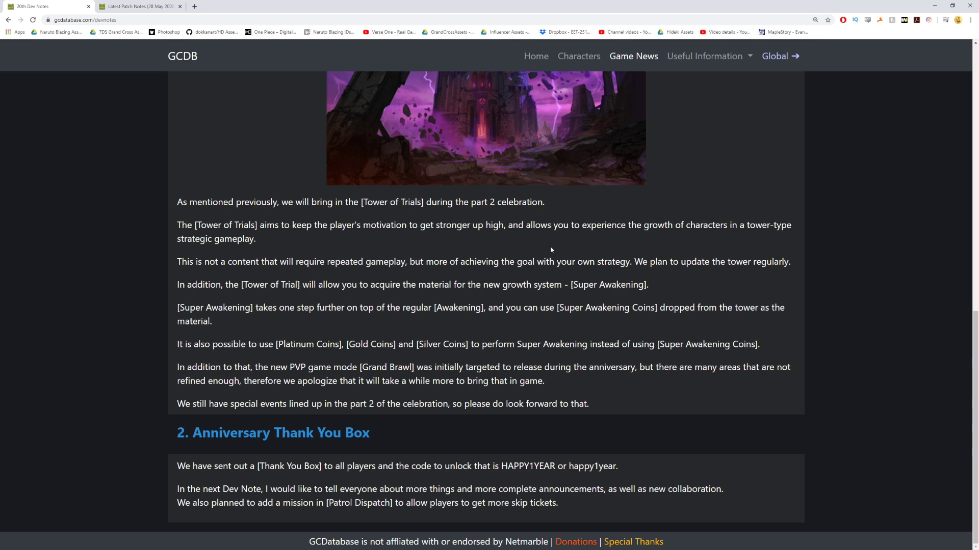
scroll(up, 3)
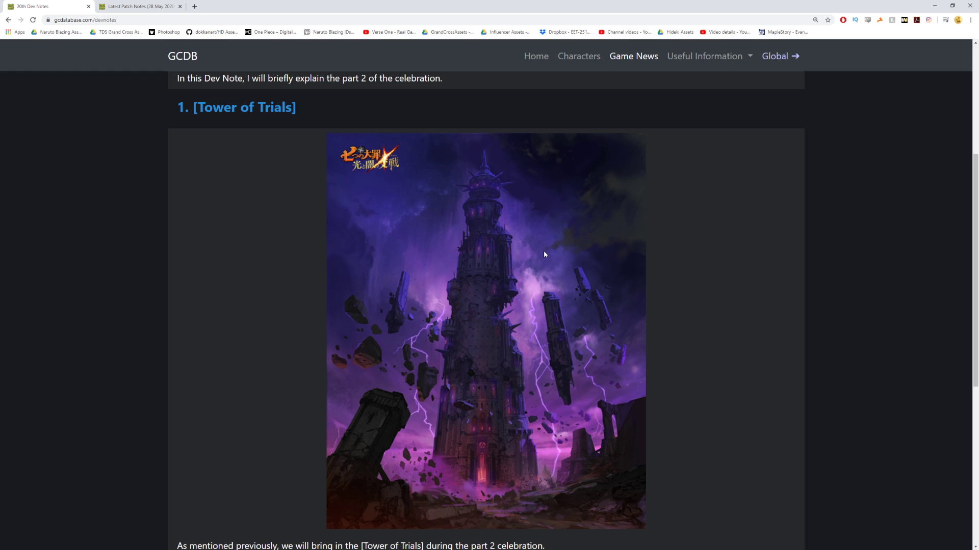
scroll(down, 3)
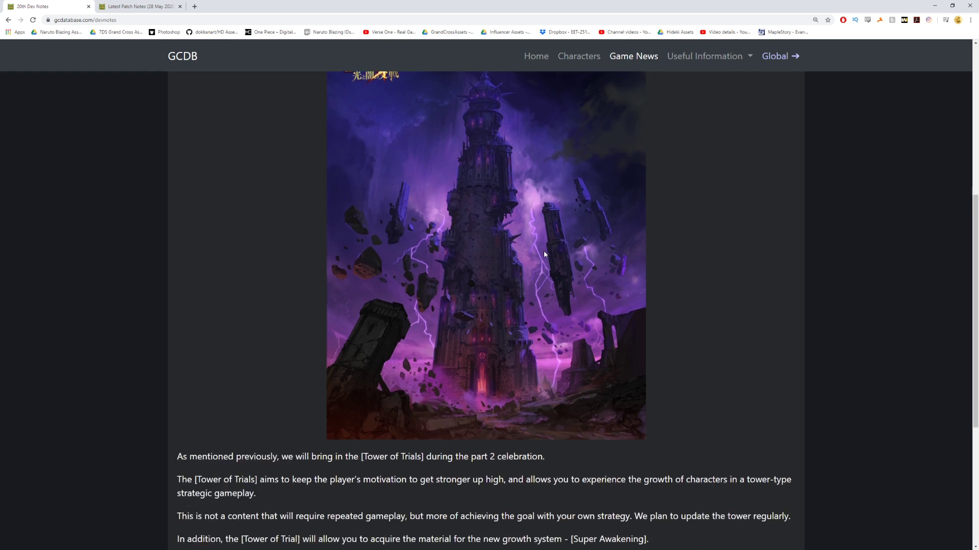
scroll(down, 3)
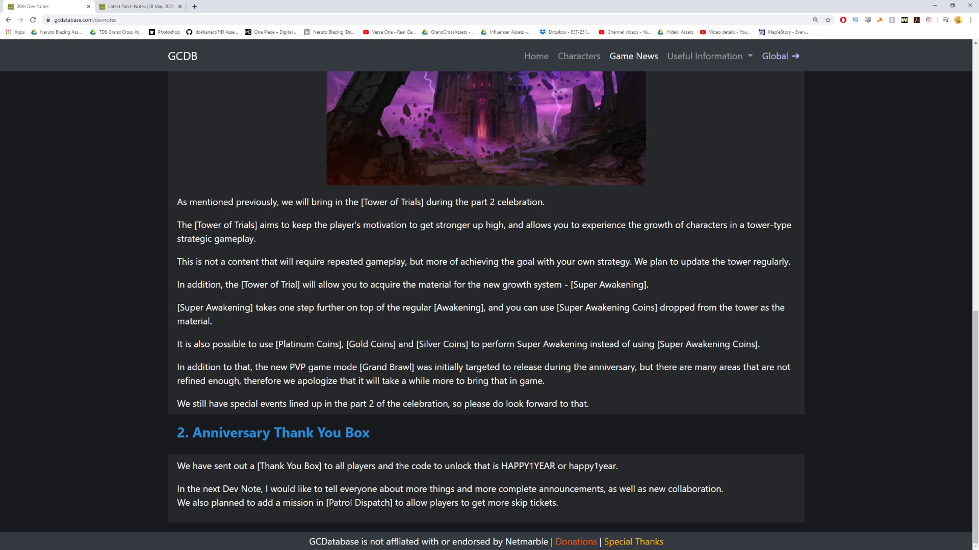
mouse_move(334, 138)
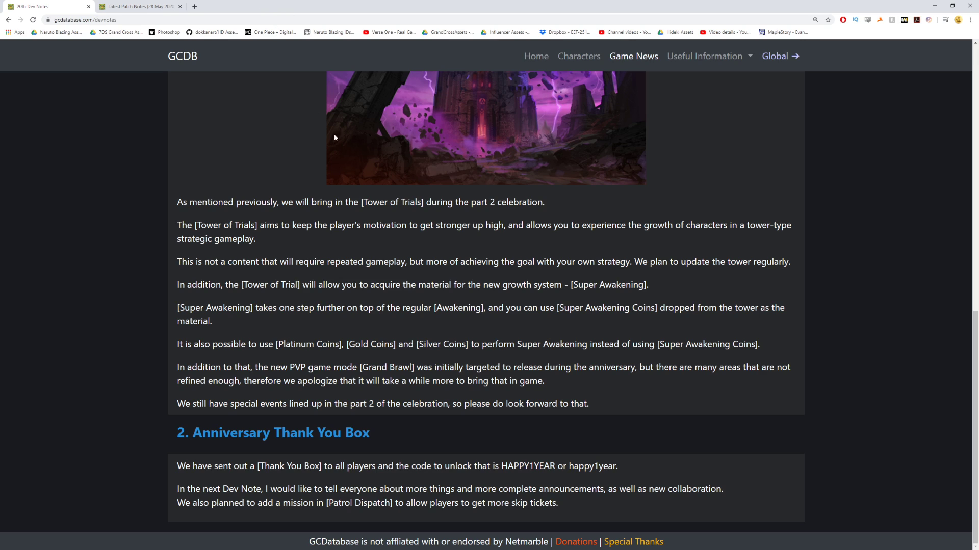
mouse_move(348, 164)
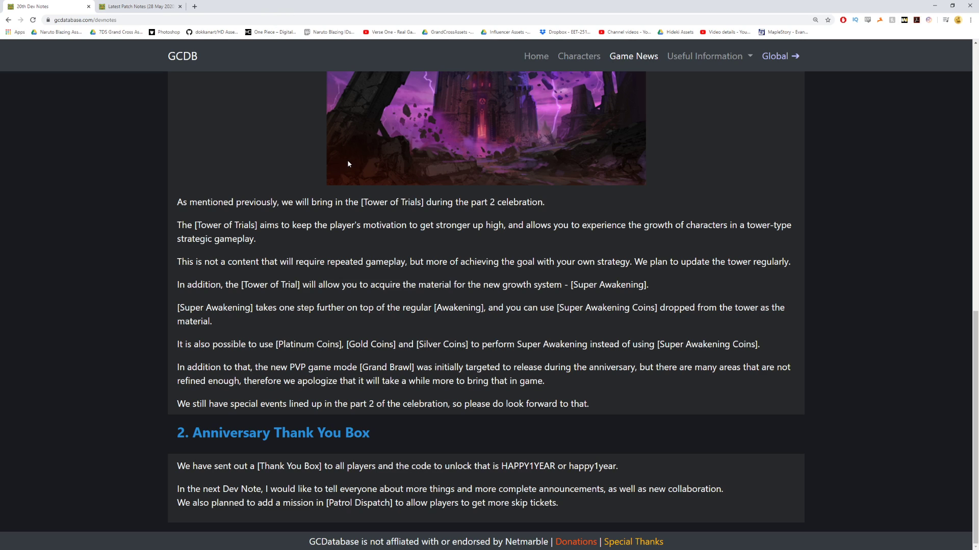
mouse_move(351, 180)
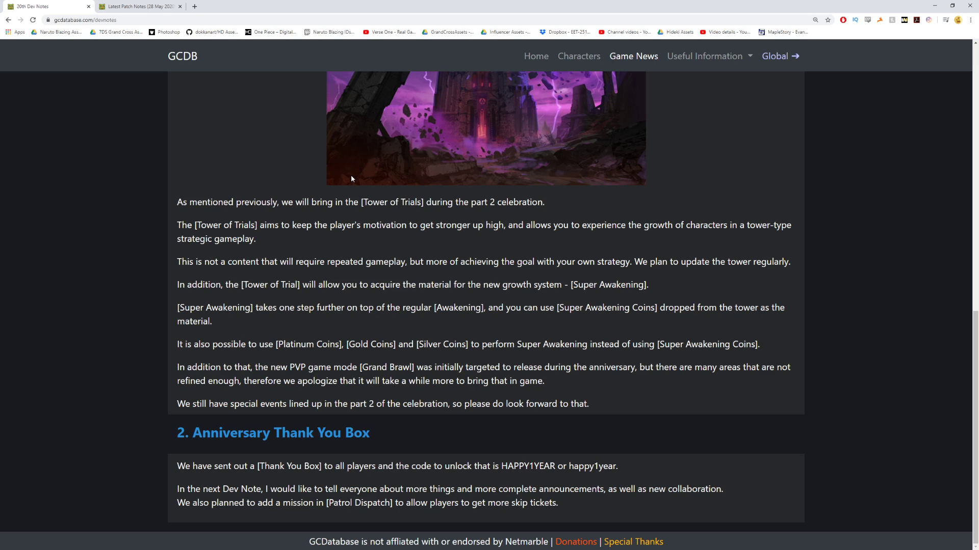
mouse_move(179, 400)
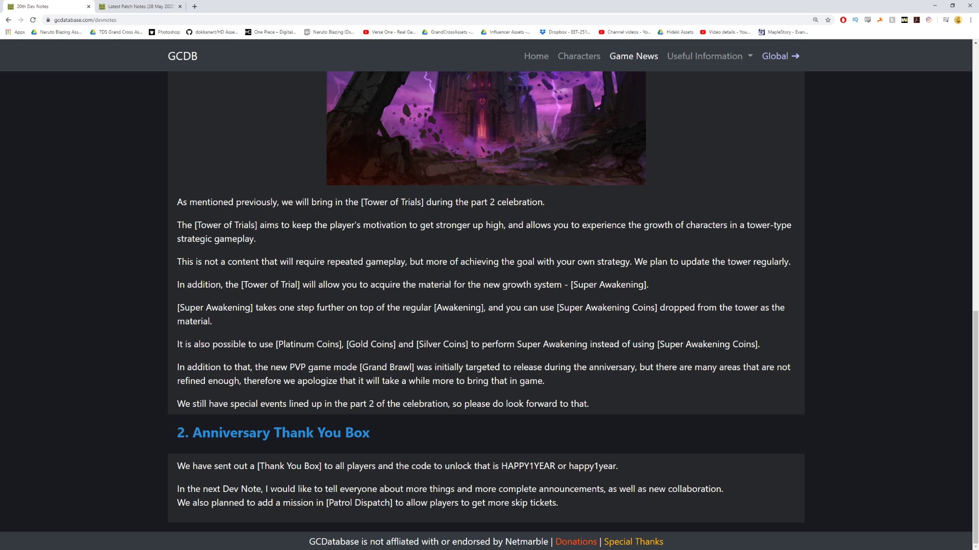
mouse_move(402, 477)
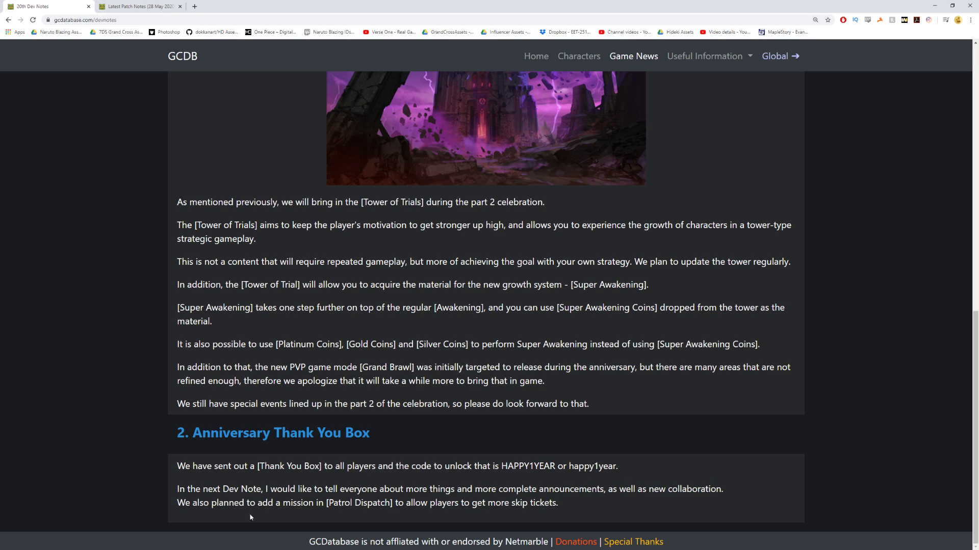
double_click(372, 503)
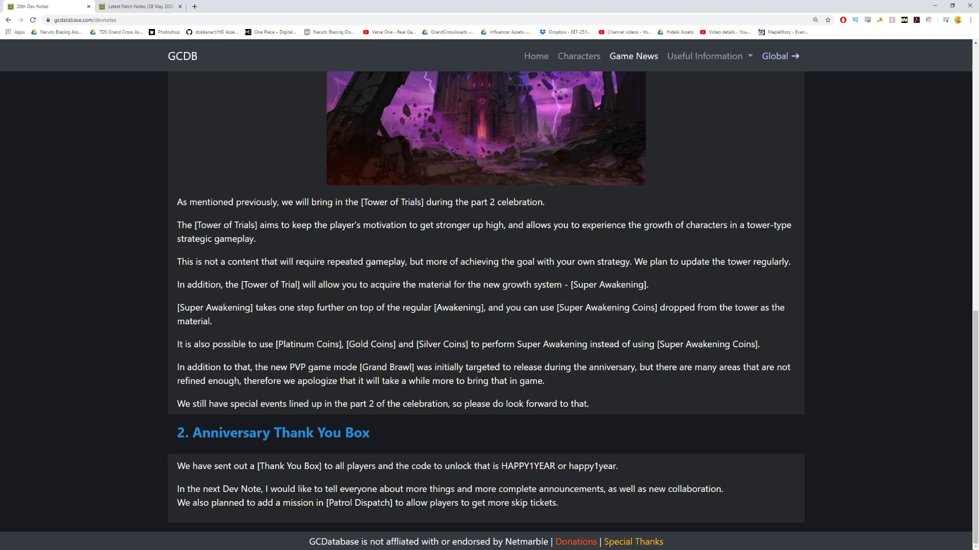
scroll(up, 3)
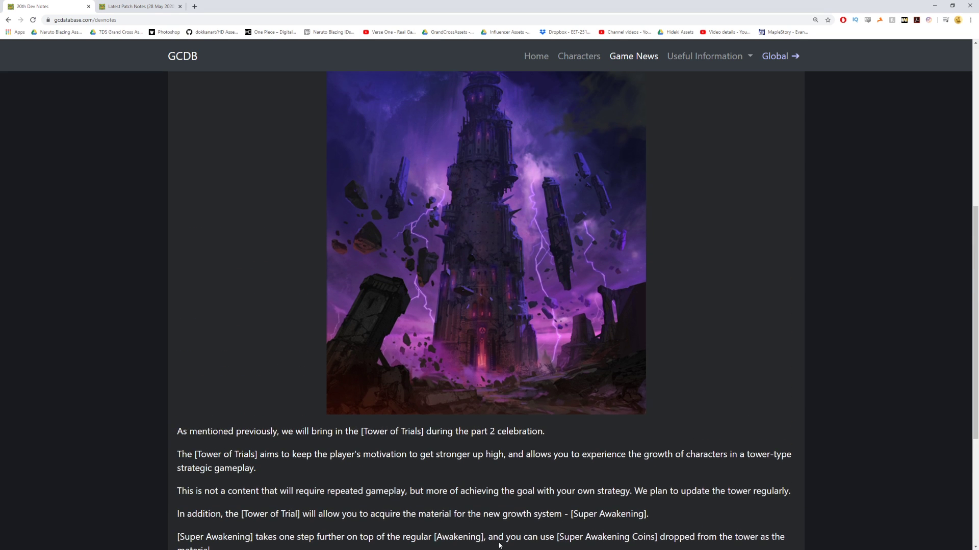
scroll(down, 3)
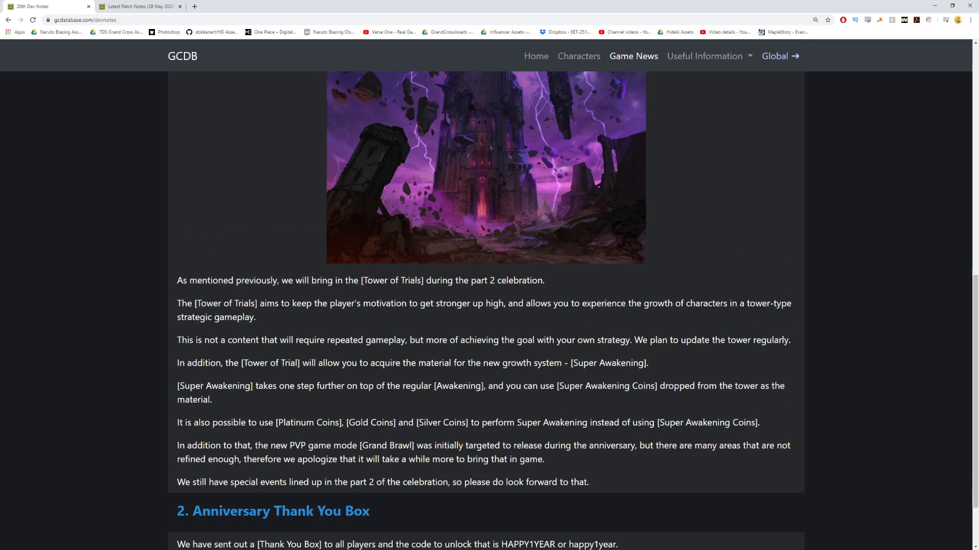
scroll(up, 3)
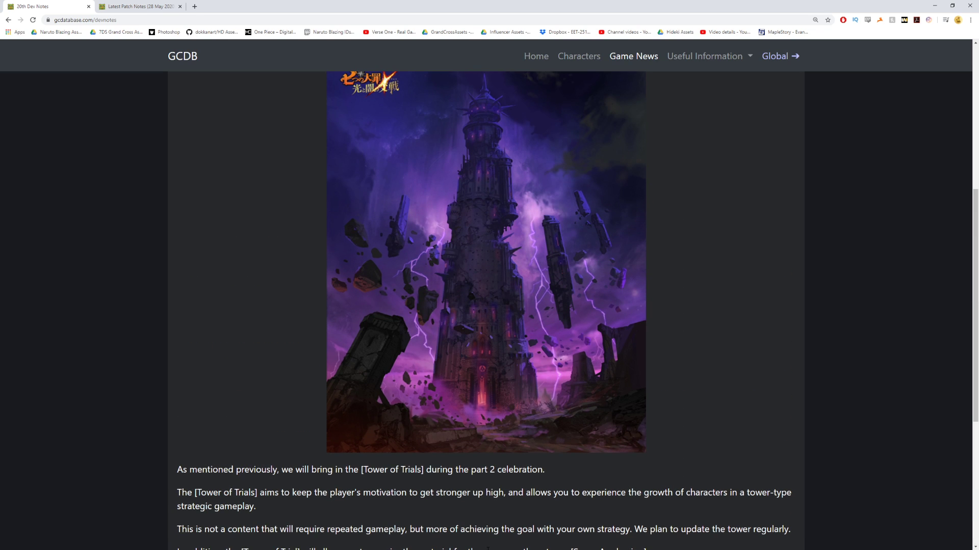
scroll(down, 3)
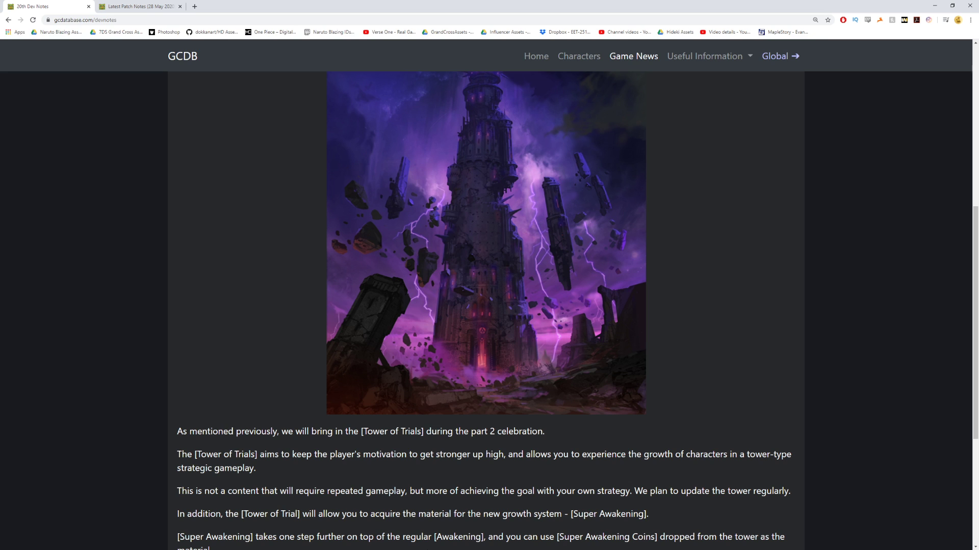
scroll(down, 3)
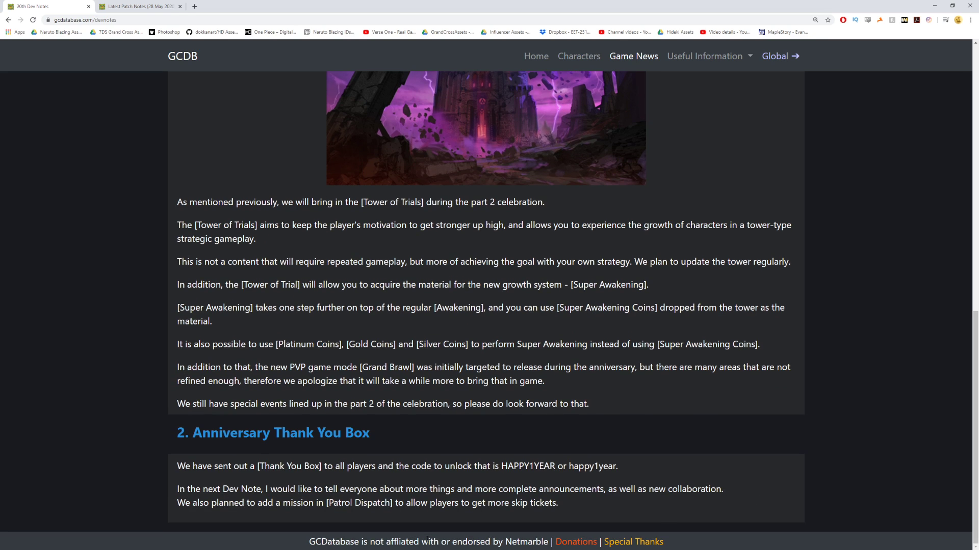
mouse_move(427, 526)
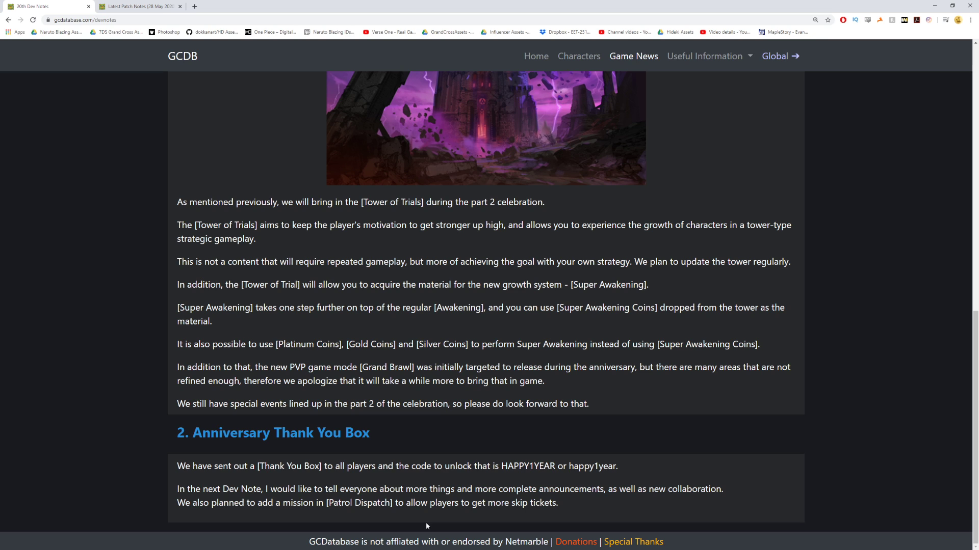
mouse_move(421, 517)
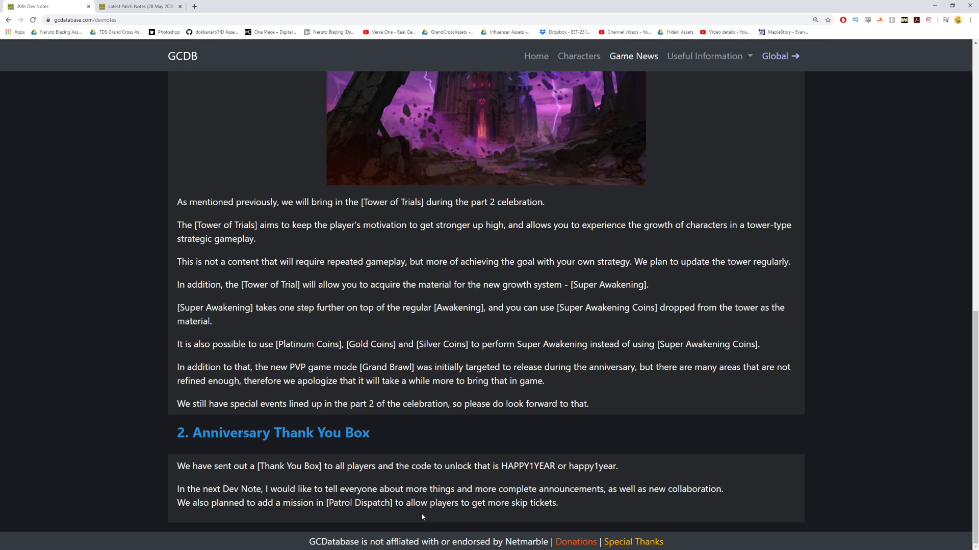
scroll(up, 3)
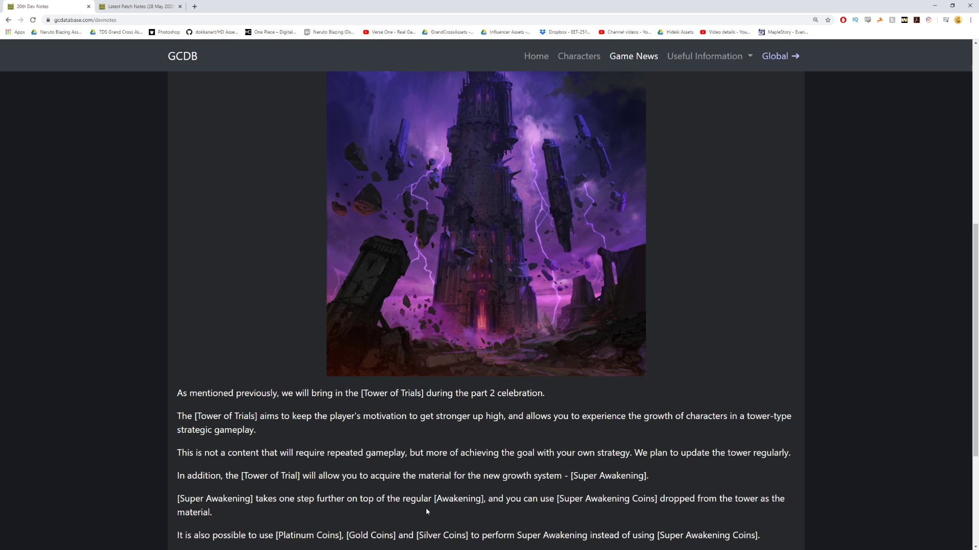
scroll(down, 3)
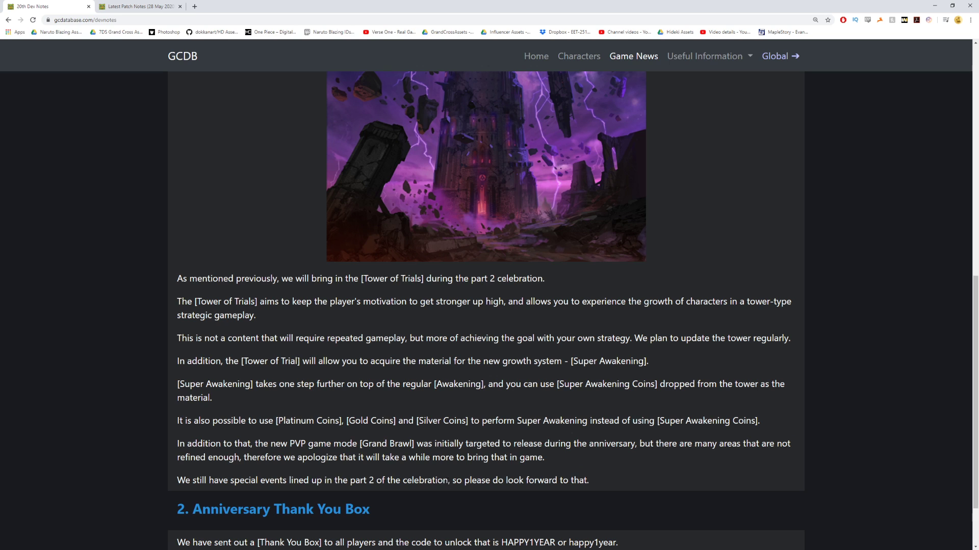
scroll(down, 3)
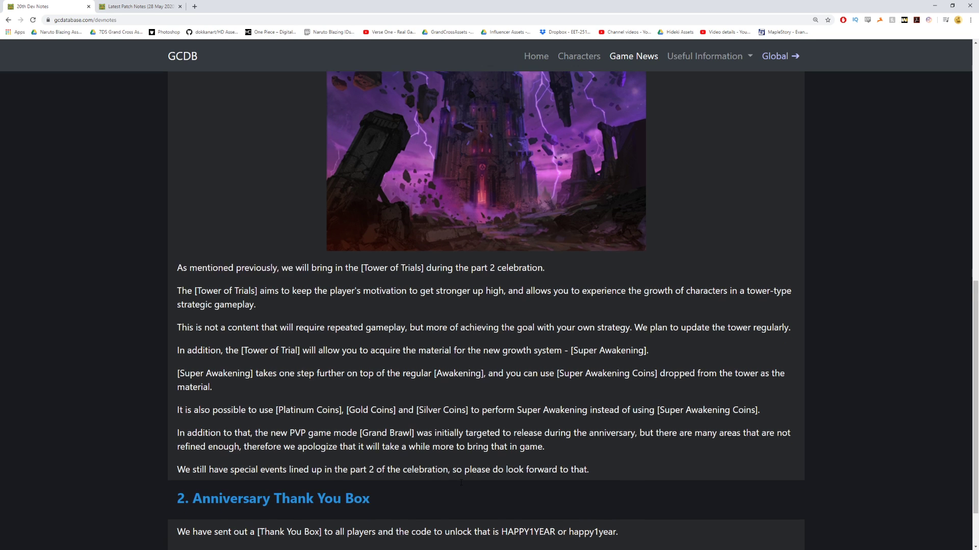
scroll(down, 3)
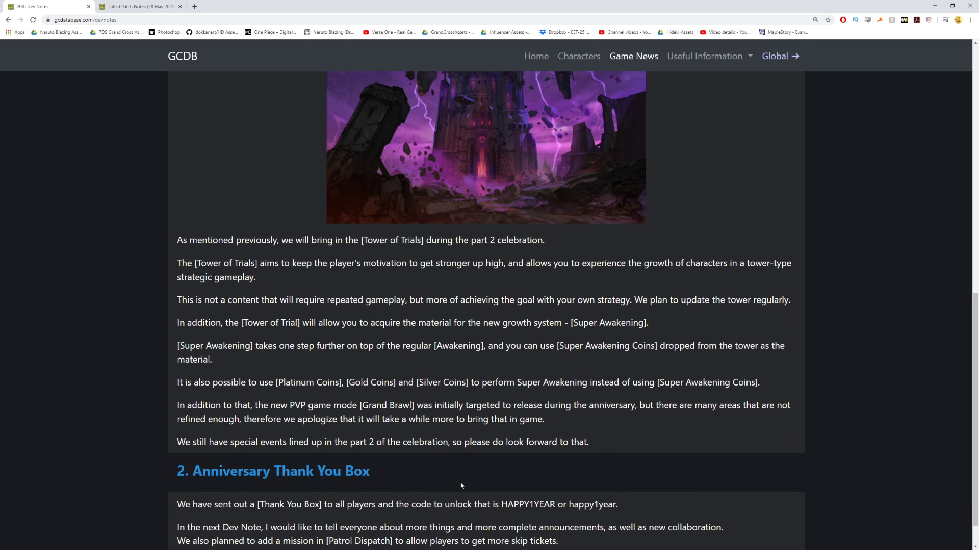
scroll(down, 3)
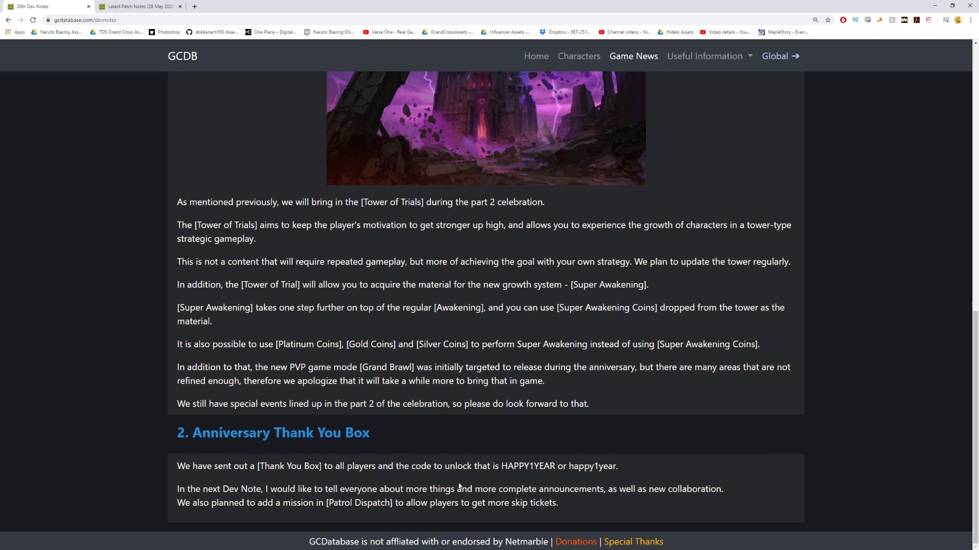
mouse_move(459, 487)
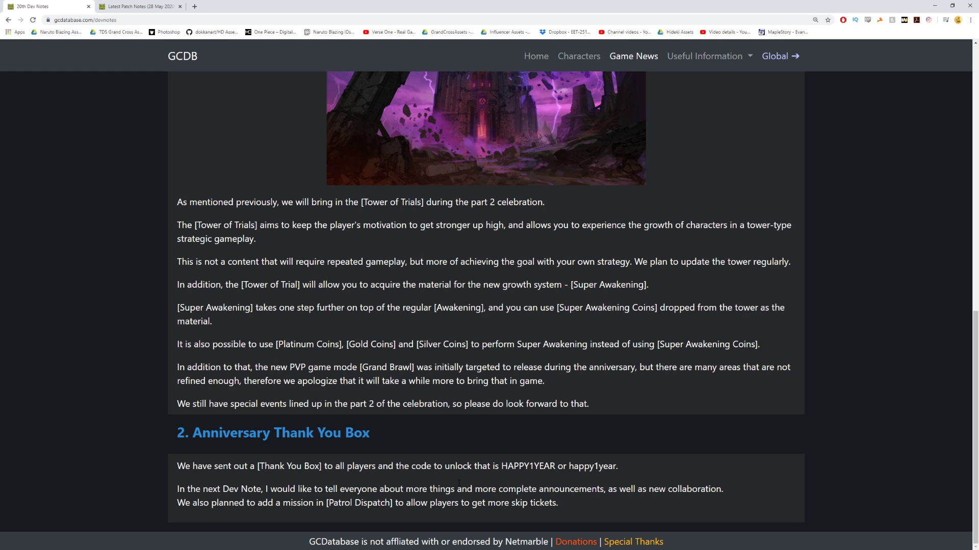
scroll(up, 3)
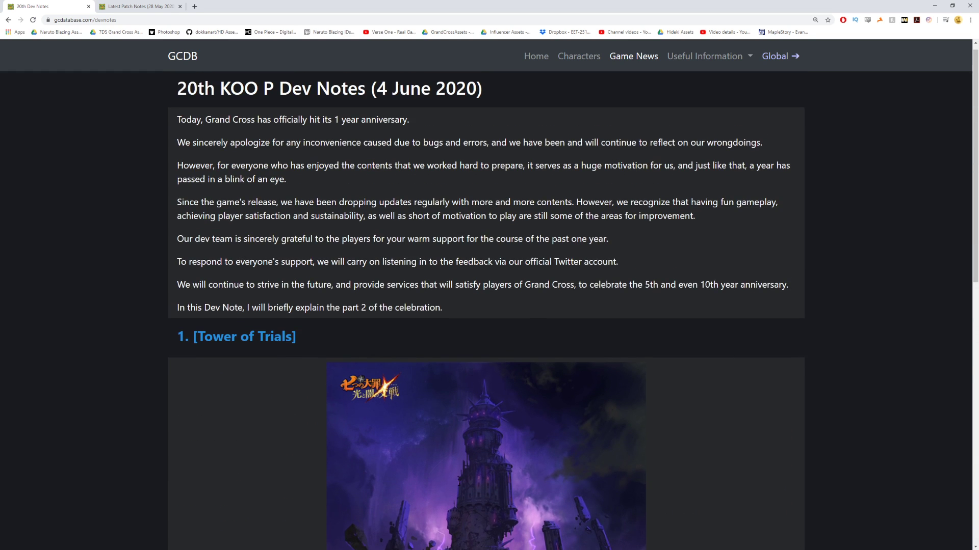
scroll(down, 3)
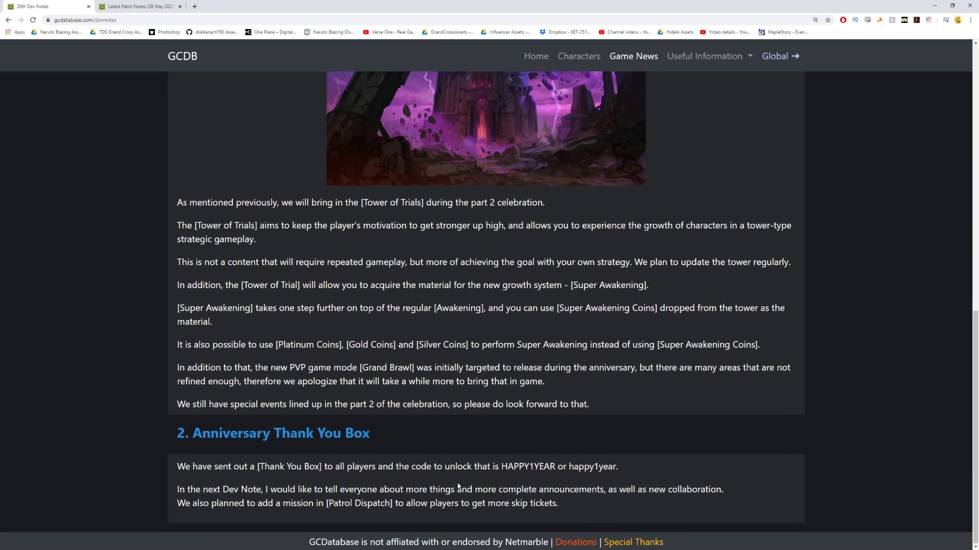
scroll(up, 3)
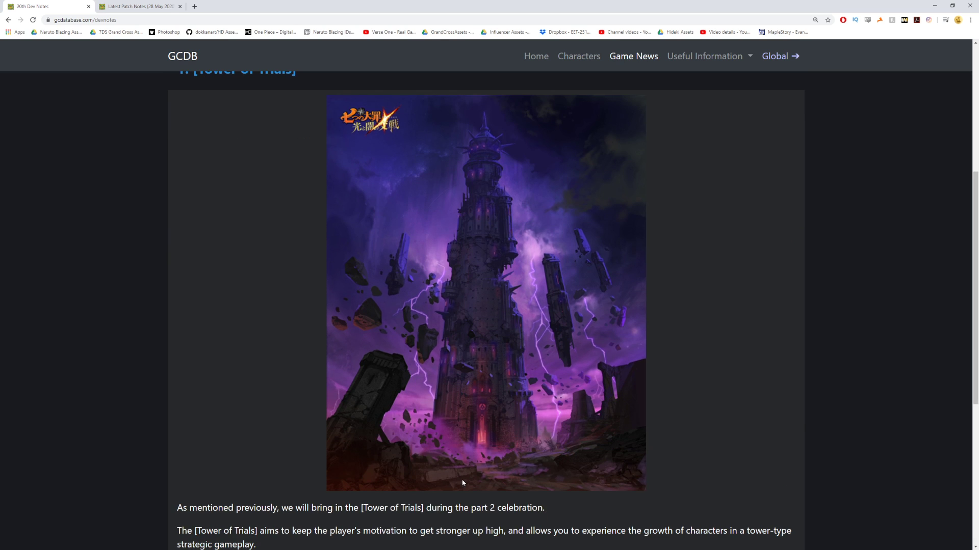
scroll(up, 3)
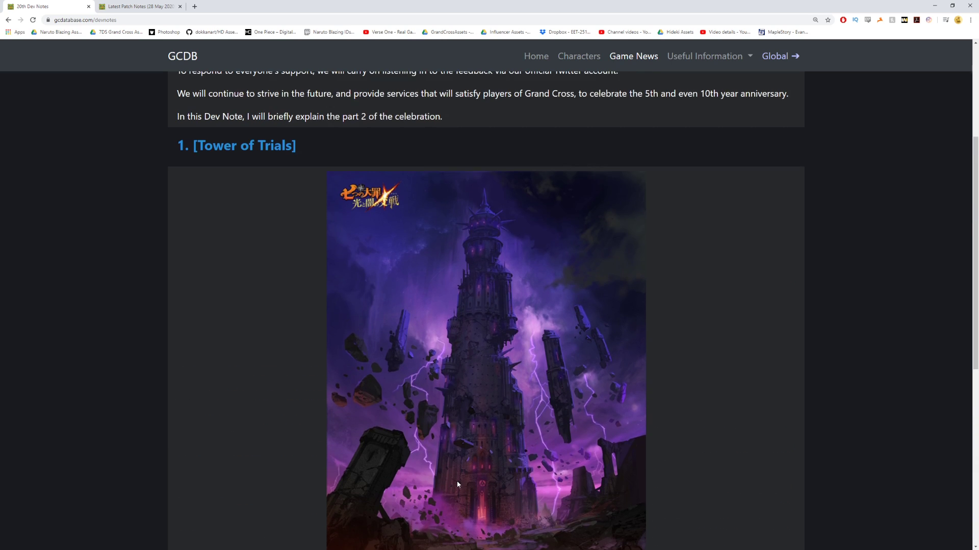
scroll(up, 3)
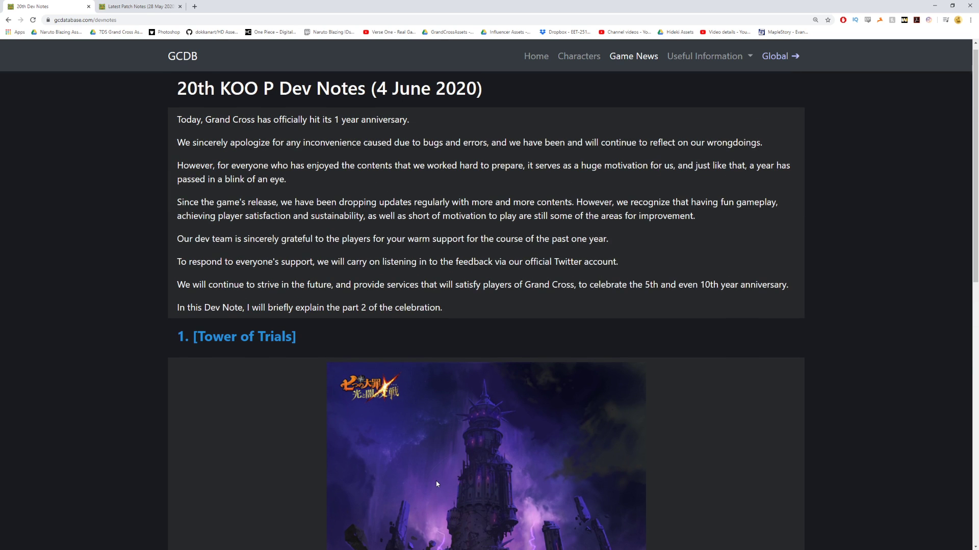
scroll(down, 3)
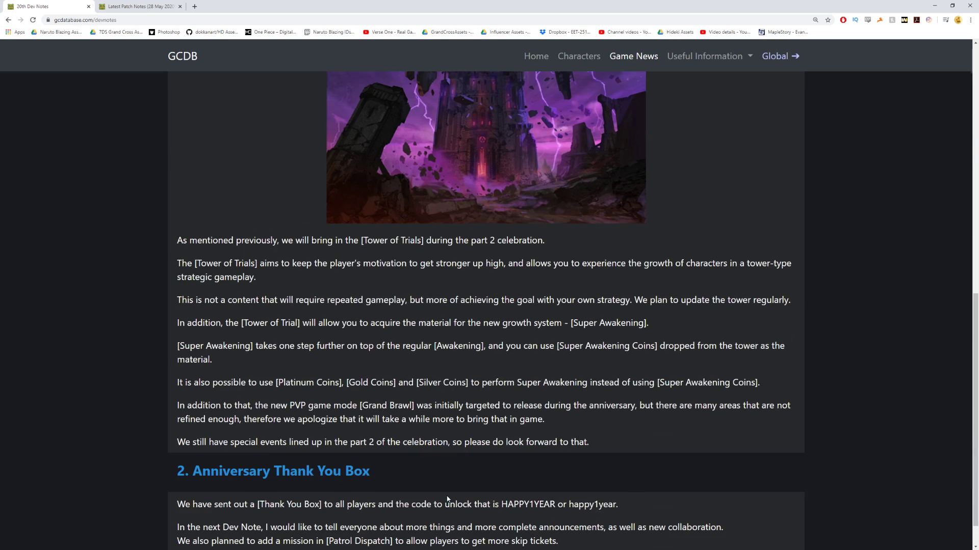
scroll(down, 3)
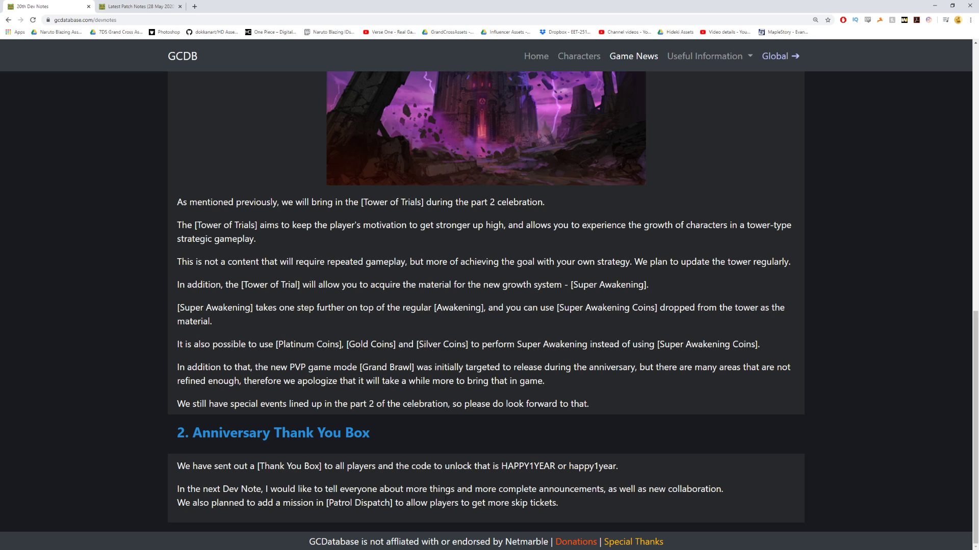
mouse_move(430, 512)
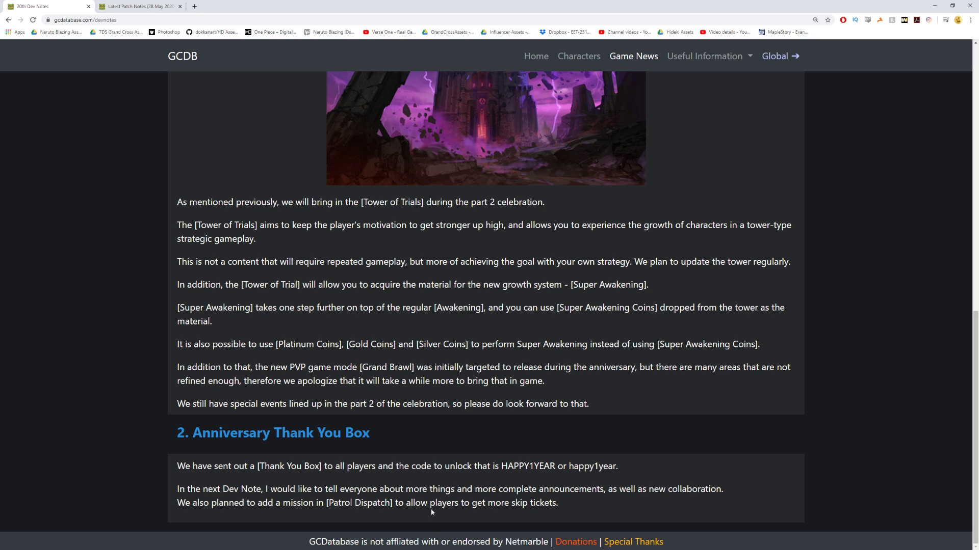
scroll(up, 3)
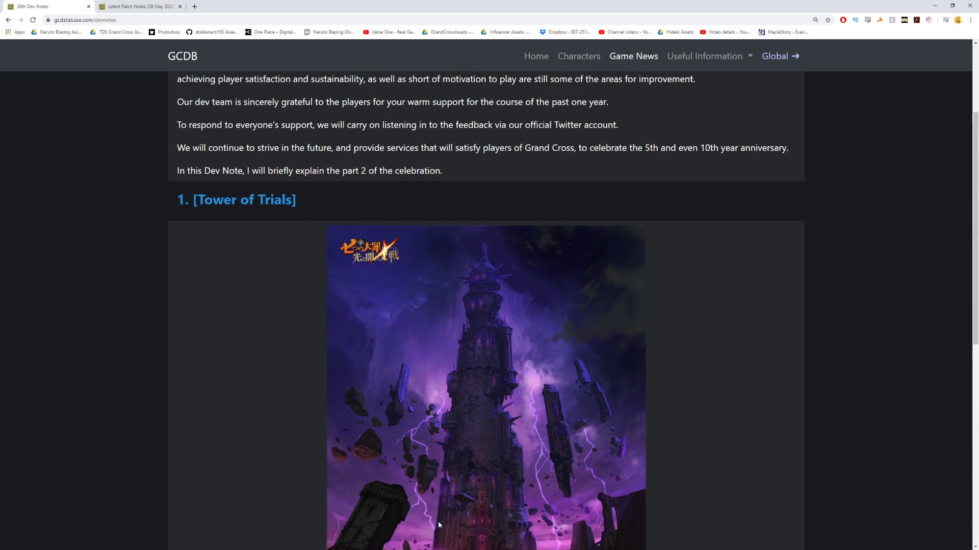
scroll(up, 3)
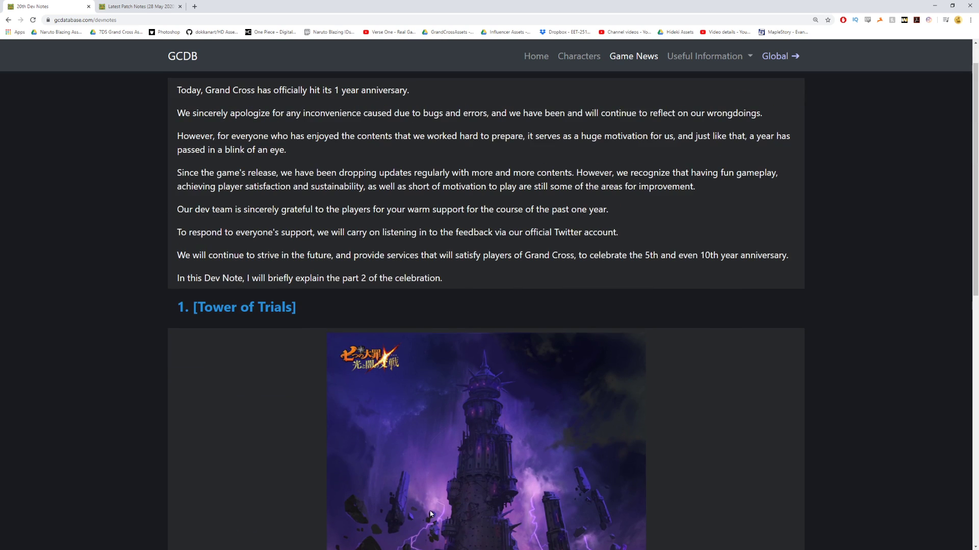
mouse_move(434, 545)
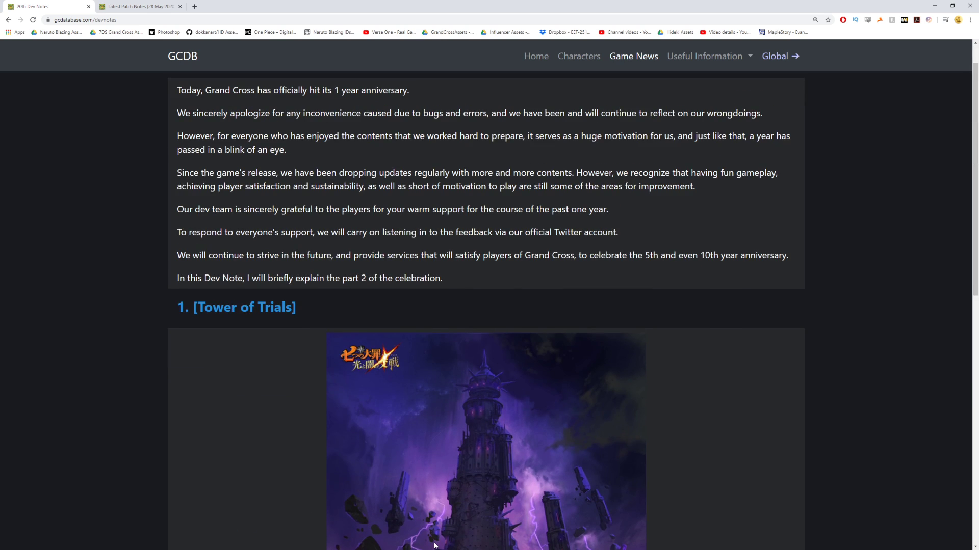